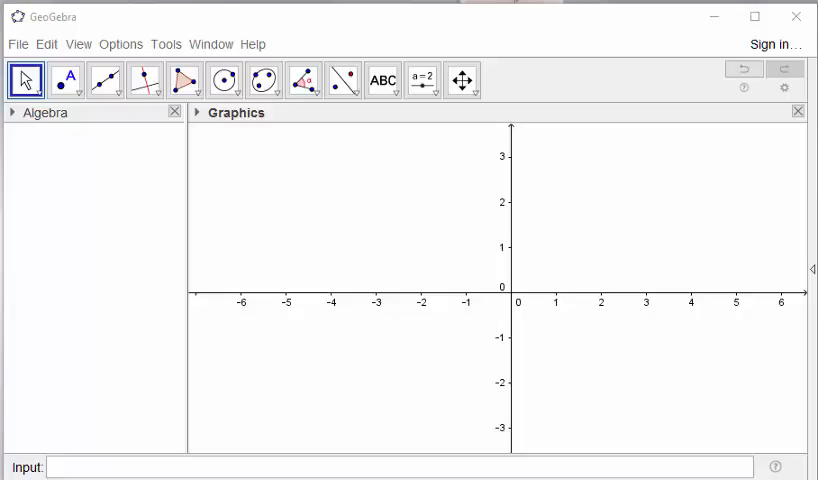
{"action": "mouse_move", "coordinate": [88, 146]}
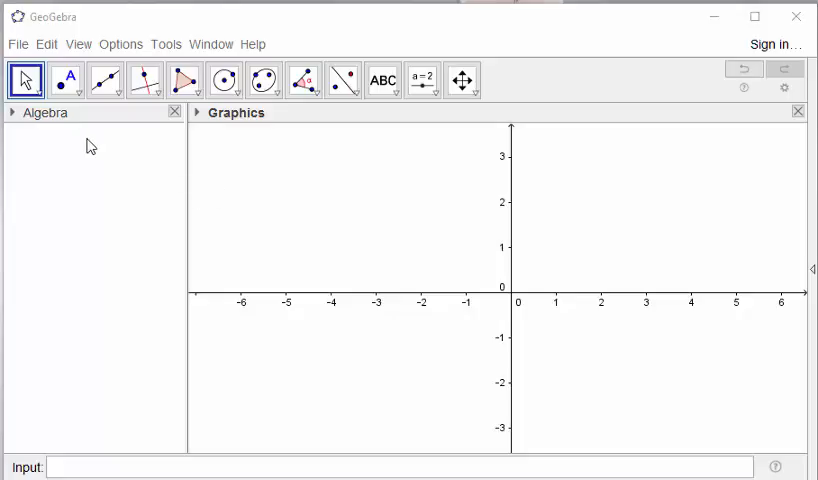
Step: Select the Segment tool ready to draw between two points on the empty view
{"action": "left_click", "coordinate": [104, 78]}
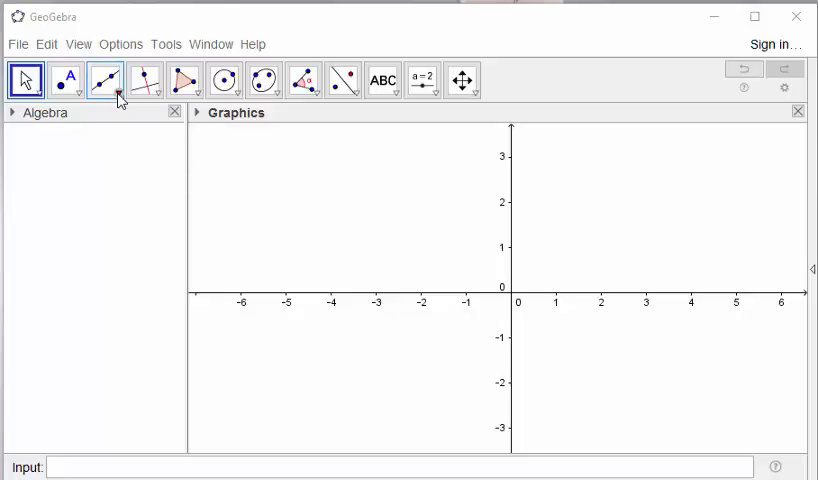
{"action": "left_click", "coordinate": [104, 80]}
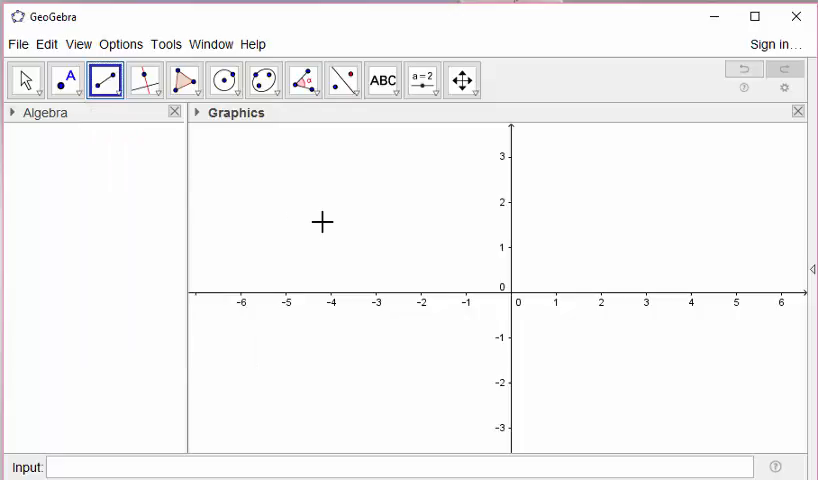
Step: Draw segment AB and drag A and B so it rises slightly, length 6.47
{"action": "left_click", "coordinate": [320, 220]}
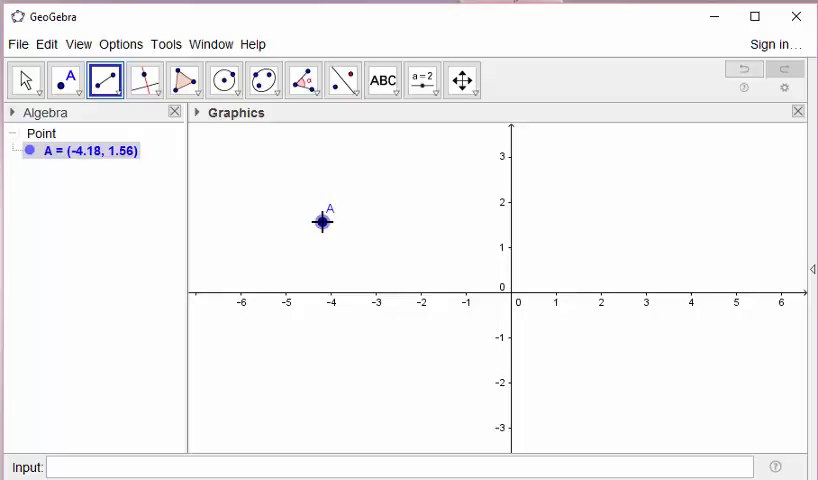
{"action": "left_click", "coordinate": [560, 222]}
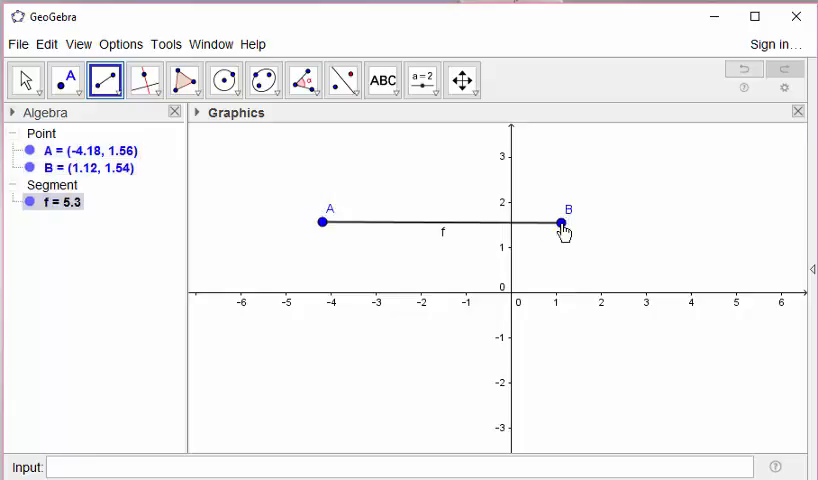
{"action": "left_click", "coordinate": [24, 80]}
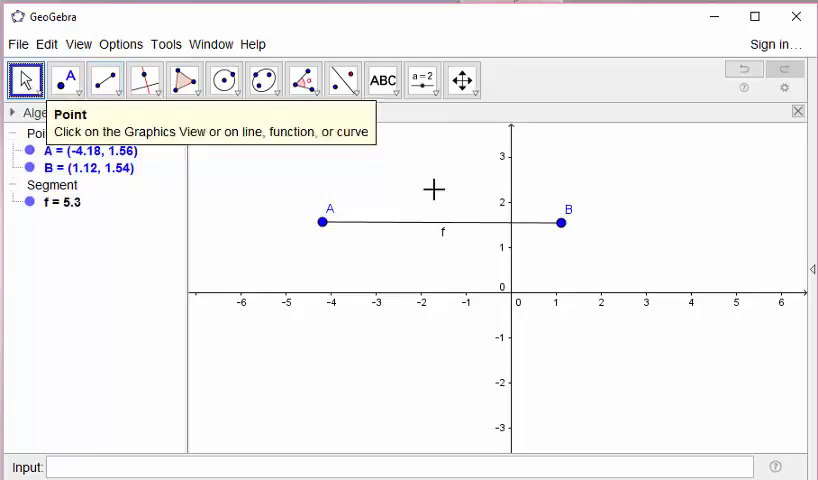
{"action": "left_click_drag", "start_coordinate": [562, 220], "coordinate": [540, 240]}
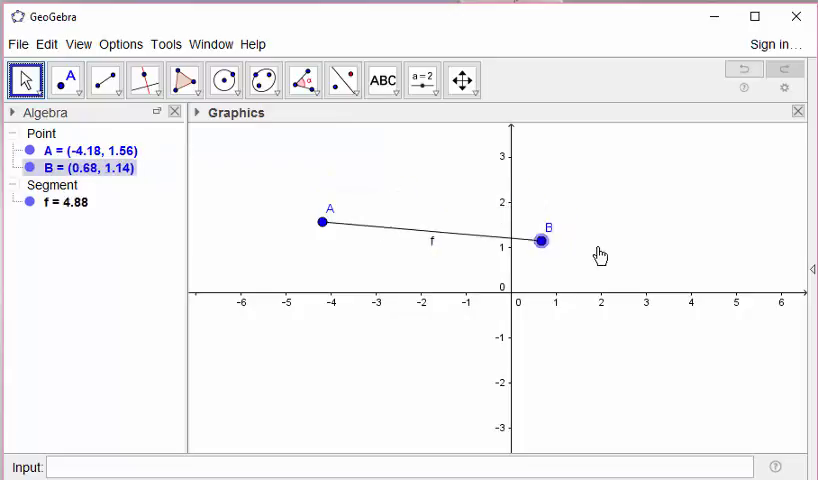
{"action": "left_click_drag", "start_coordinate": [538, 242], "coordinate": [608, 212]}
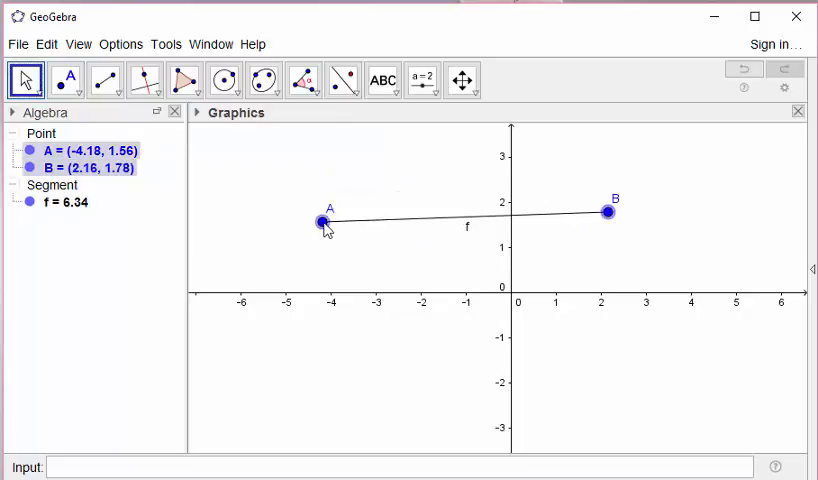
{"action": "left_click_drag", "start_coordinate": [318, 220], "coordinate": [318, 248]}
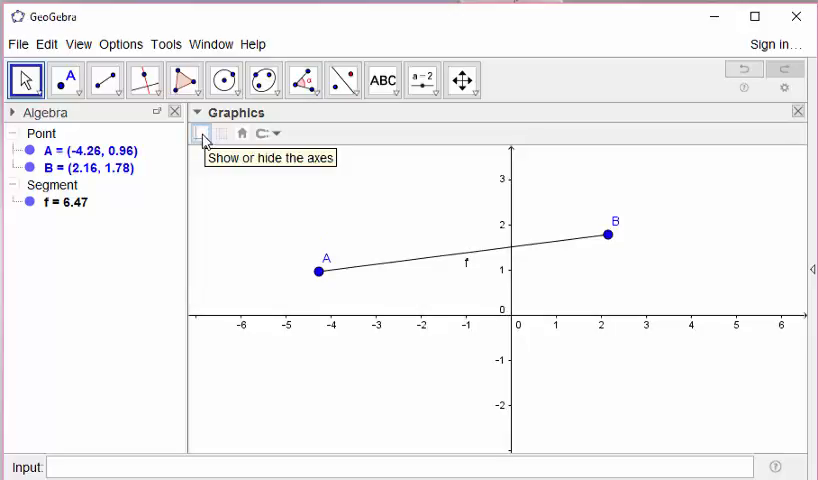
Step: Hide the axes and nudge A and B so segment AB lies nearly level, length 6.56
{"action": "left_click", "coordinate": [200, 132]}
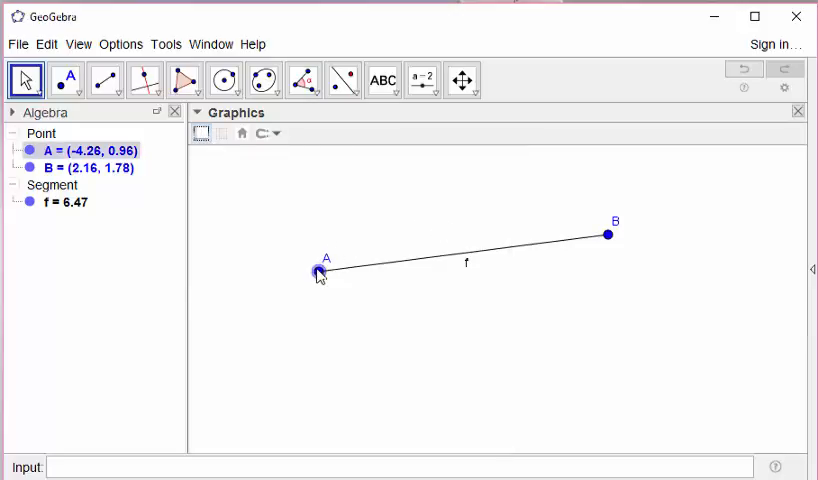
{"action": "left_click_drag", "start_coordinate": [318, 272], "coordinate": [332, 272]}
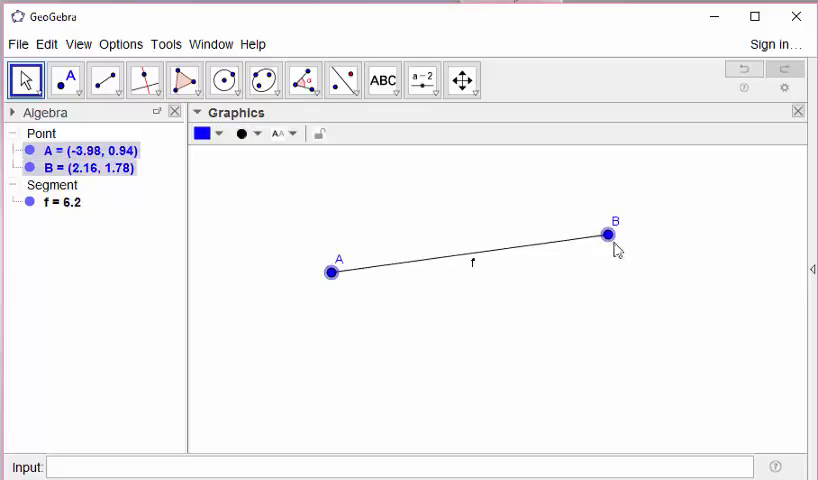
{"action": "left_click_drag", "start_coordinate": [608, 234], "coordinate": [622, 282]}
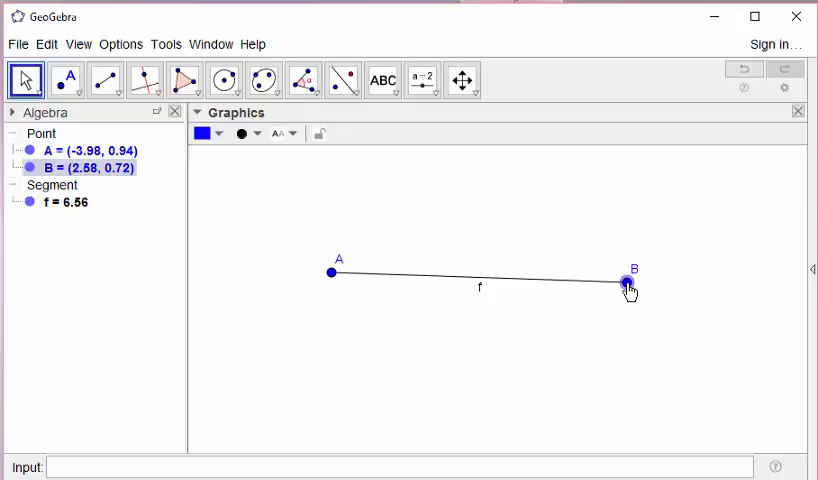
{"action": "mouse_move", "coordinate": [104, 80]}
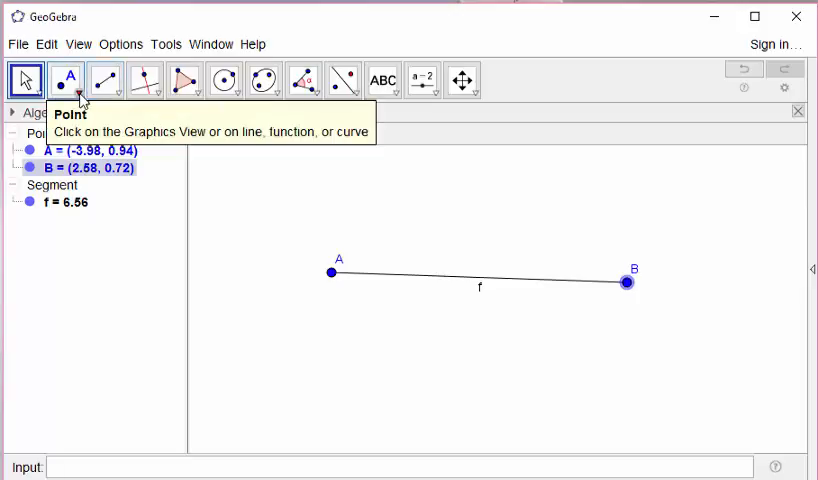
{"action": "left_click", "coordinate": [80, 94]}
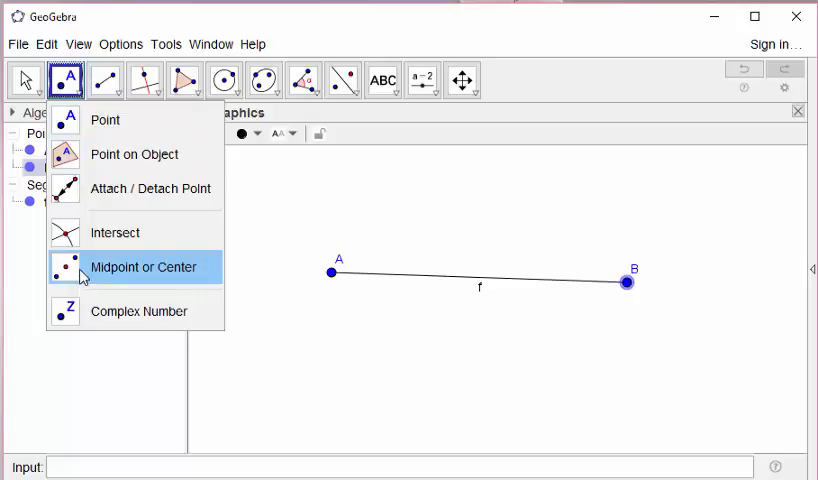
{"action": "left_click", "coordinate": [140, 268]}
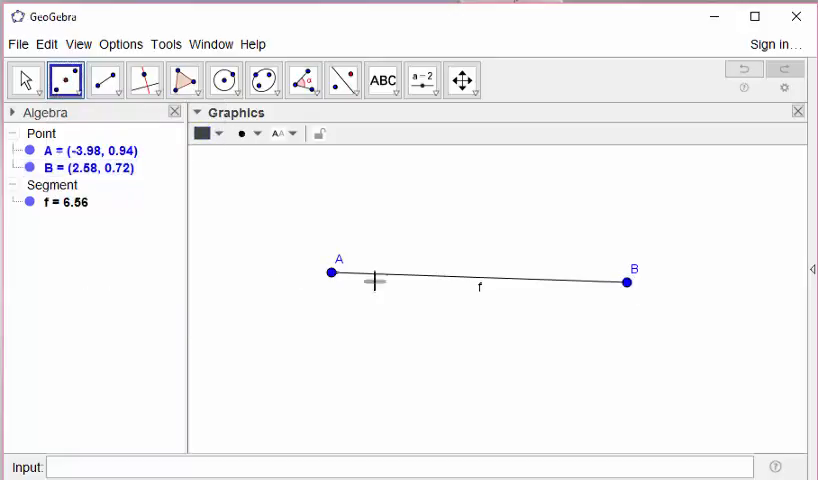
{"action": "left_click", "coordinate": [478, 272]}
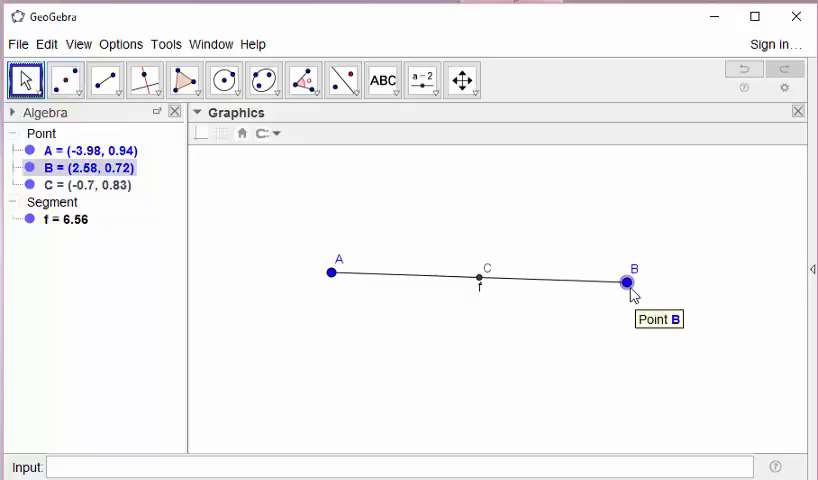
{"action": "left_click_drag", "start_coordinate": [628, 280], "coordinate": [616, 308]}
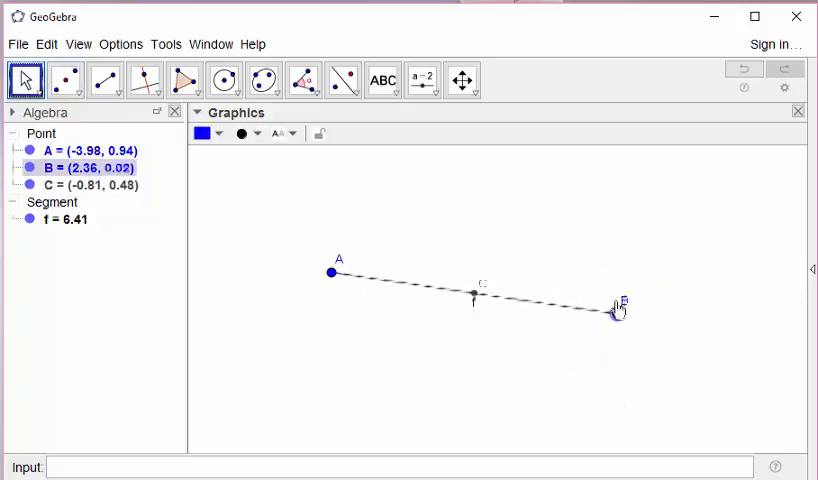
{"action": "left_click_drag", "start_coordinate": [616, 308], "coordinate": [616, 268]}
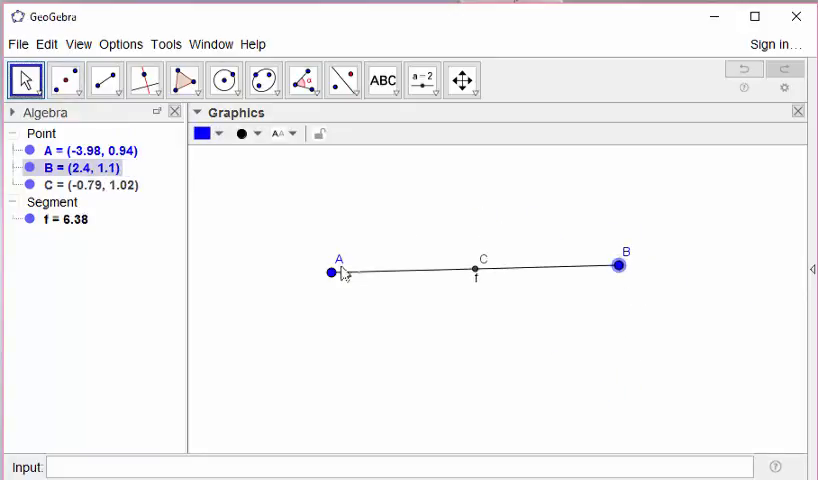
{"action": "left_click_drag", "start_coordinate": [332, 272], "coordinate": [338, 292]}
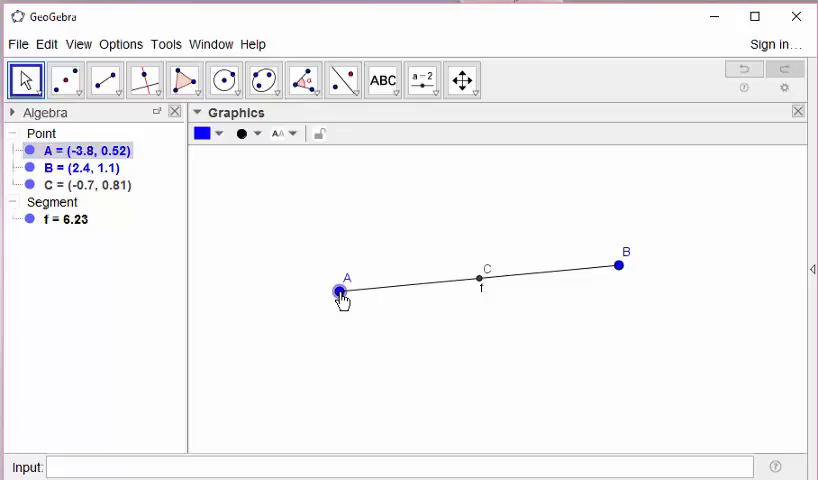
{"action": "mouse_move", "coordinate": [544, 214]}
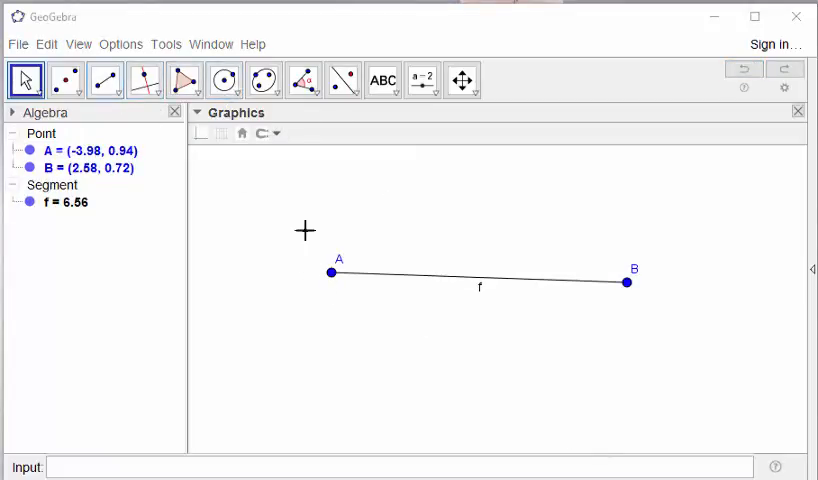
Step: Drag A down and B right to lengthen AB to 7.36, then choose point creation
{"action": "left_click_drag", "start_coordinate": [330, 272], "coordinate": [330, 308]}
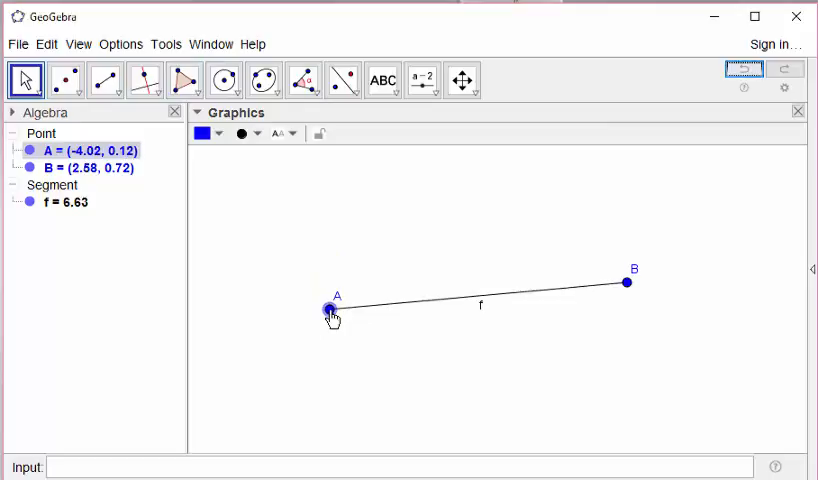
{"action": "left_click_drag", "start_coordinate": [626, 280], "coordinate": [664, 328]}
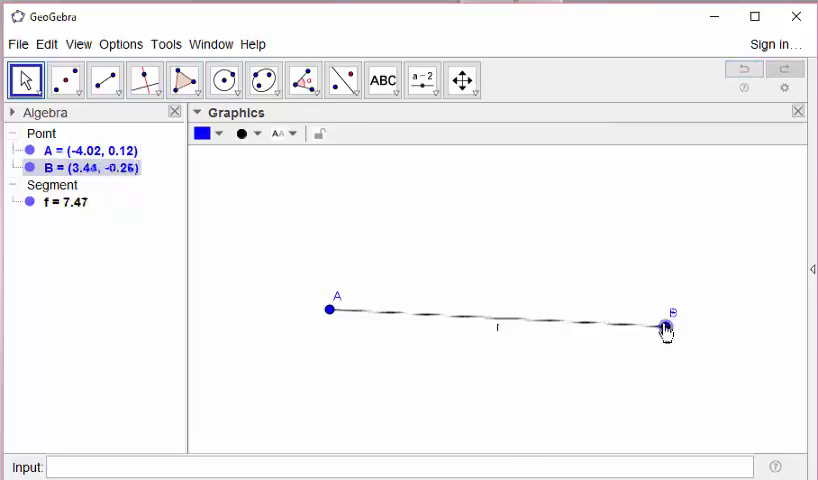
{"action": "left_click", "coordinate": [78, 80]}
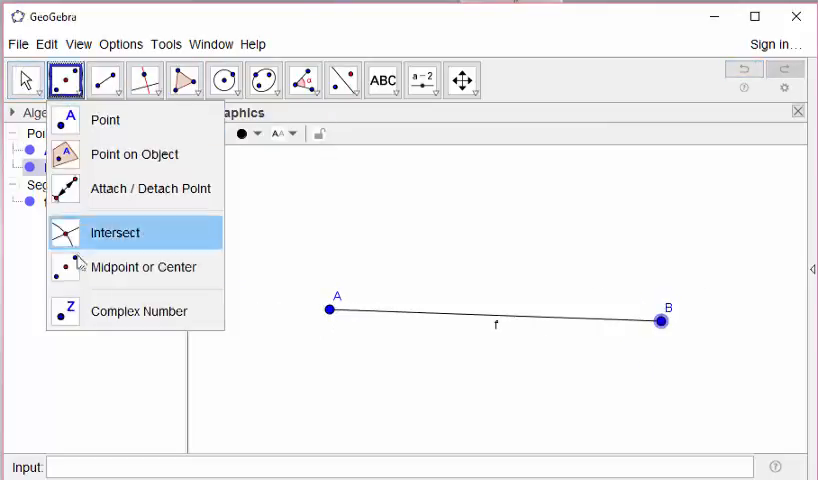
{"action": "left_click", "coordinate": [184, 80]}
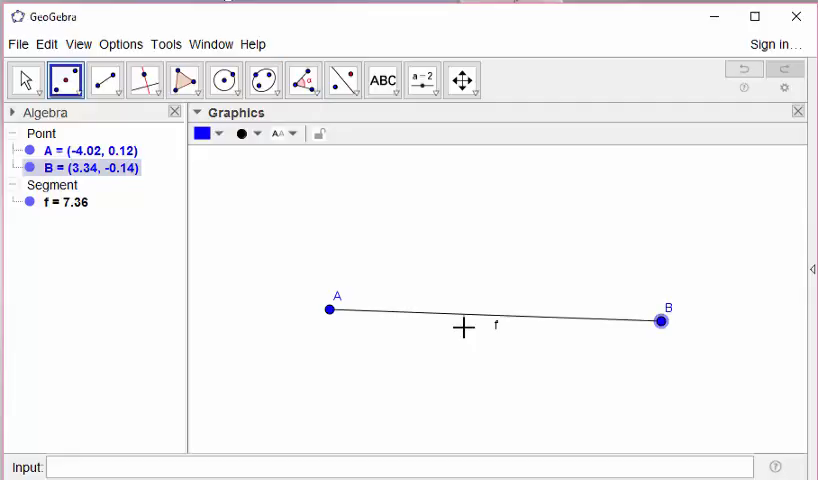
{"action": "mouse_move", "coordinate": [330, 310]}
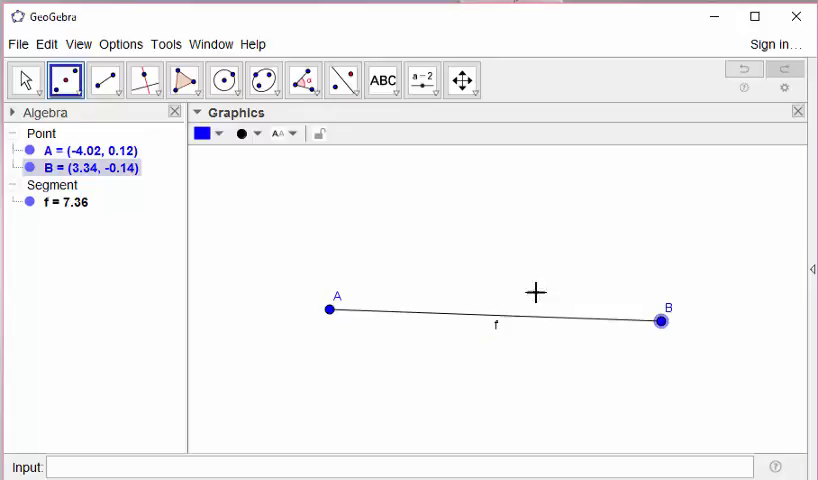
{"action": "mouse_move", "coordinate": [224, 80]}
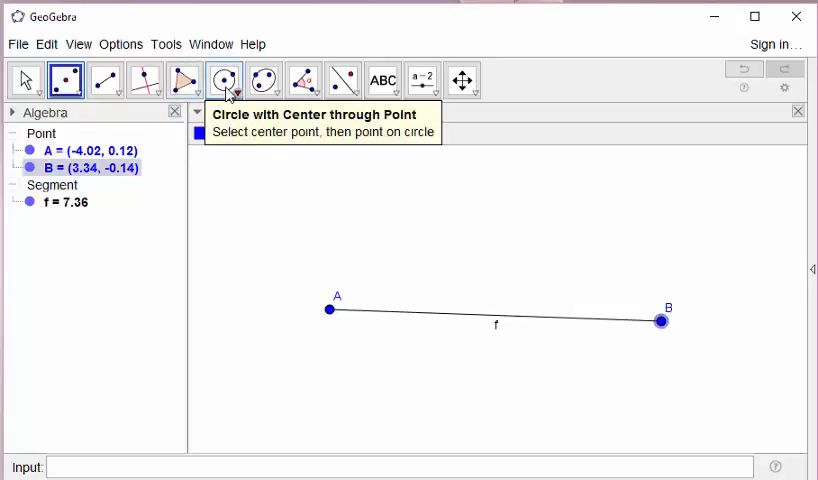
Step: Drag C outward so the circle centred at A crosses AB beyond its midpoint, f now 7.94
{"action": "left_click", "coordinate": [224, 80]}
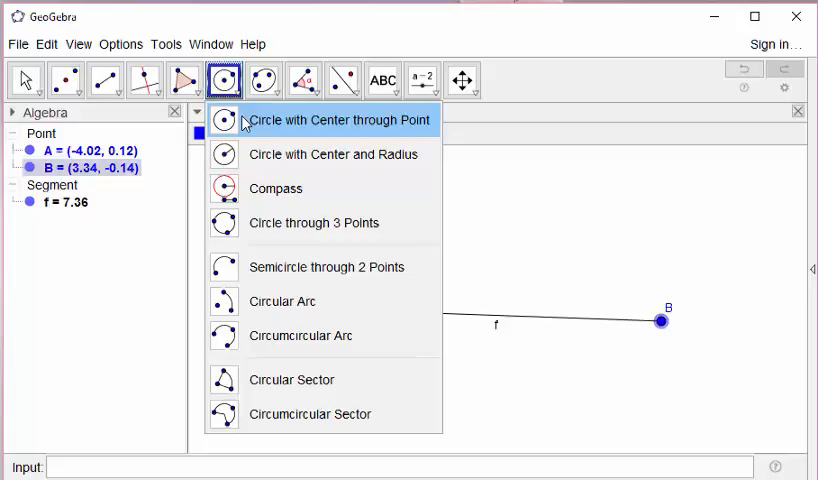
{"action": "mouse_move", "coordinate": [250, 154]}
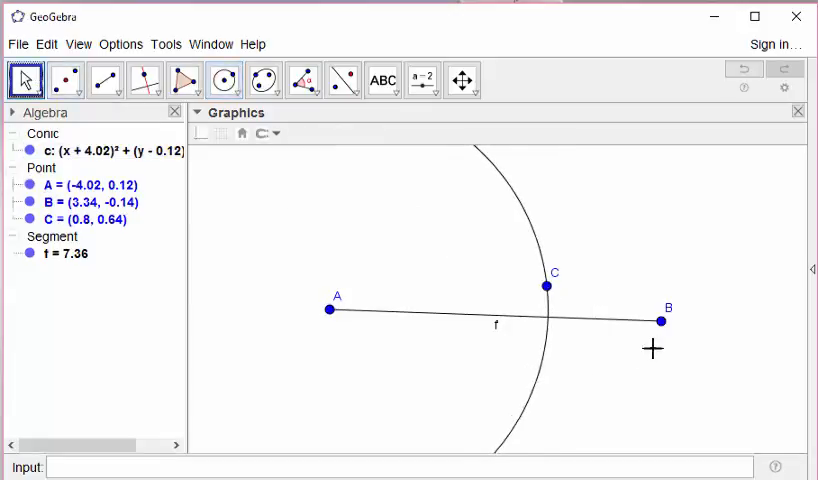
{"action": "left_click_drag", "start_coordinate": [660, 322], "coordinate": [662, 312]}
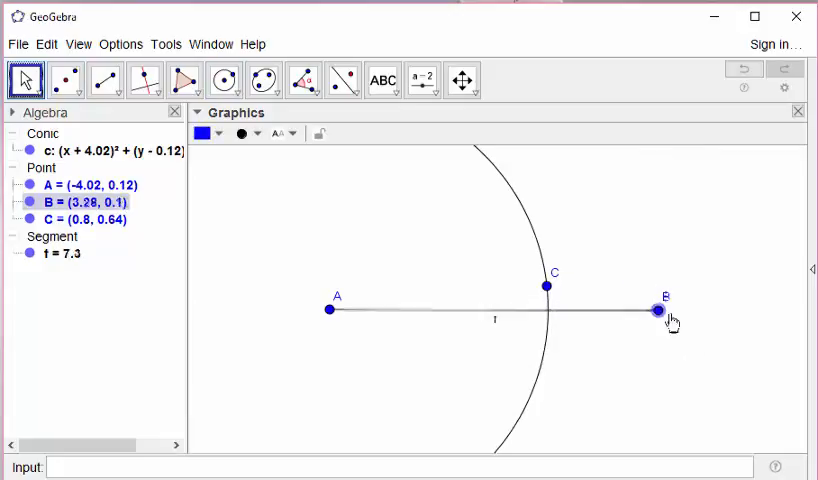
{"action": "left_click_drag", "start_coordinate": [662, 312], "coordinate": [688, 320]}
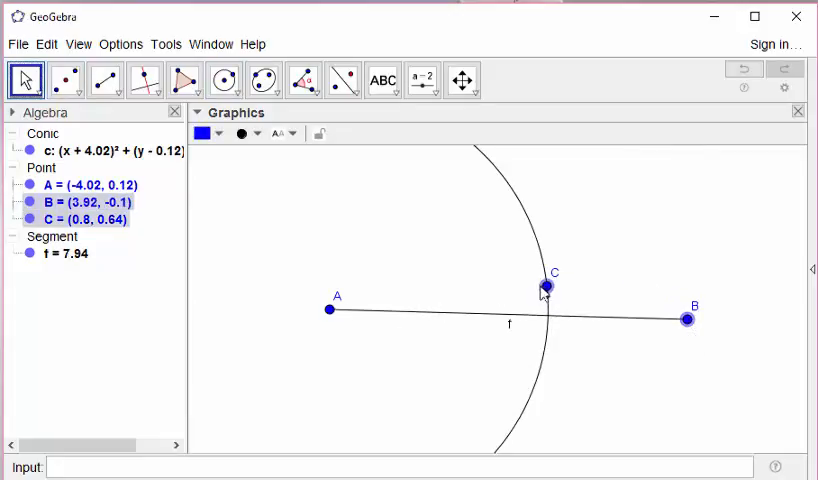
{"action": "left_click_drag", "start_coordinate": [538, 288], "coordinate": [568, 268]}
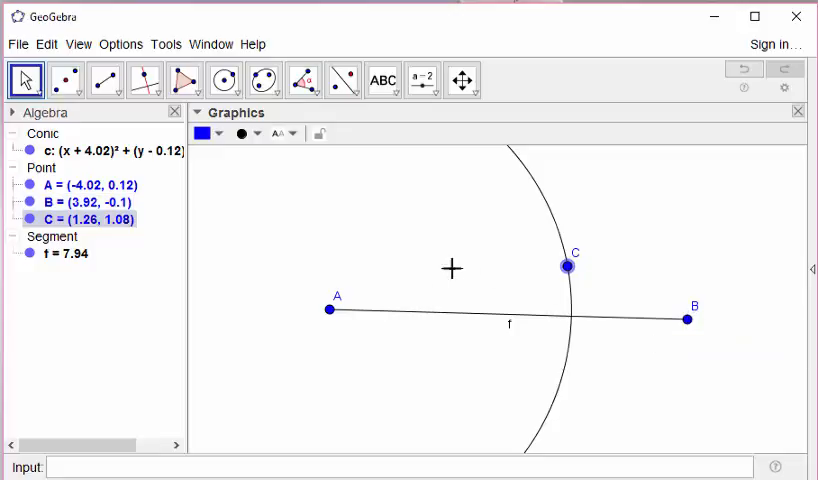
{"action": "mouse_move", "coordinate": [338, 188]}
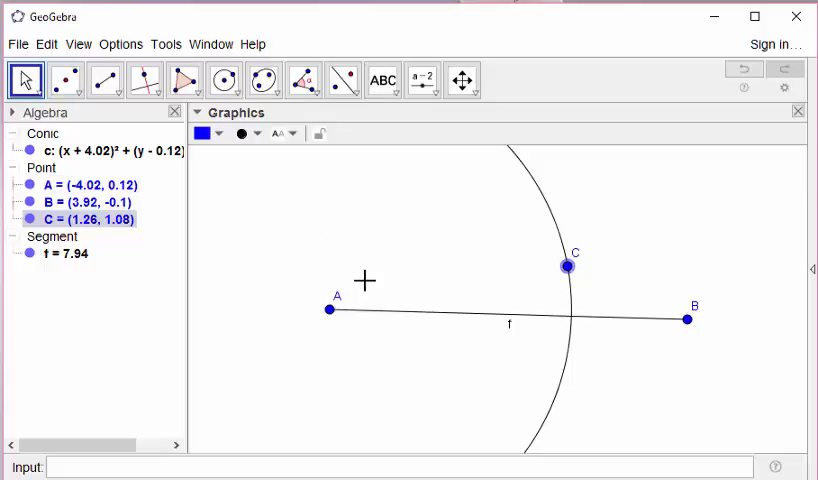
{"action": "mouse_move", "coordinate": [516, 258]}
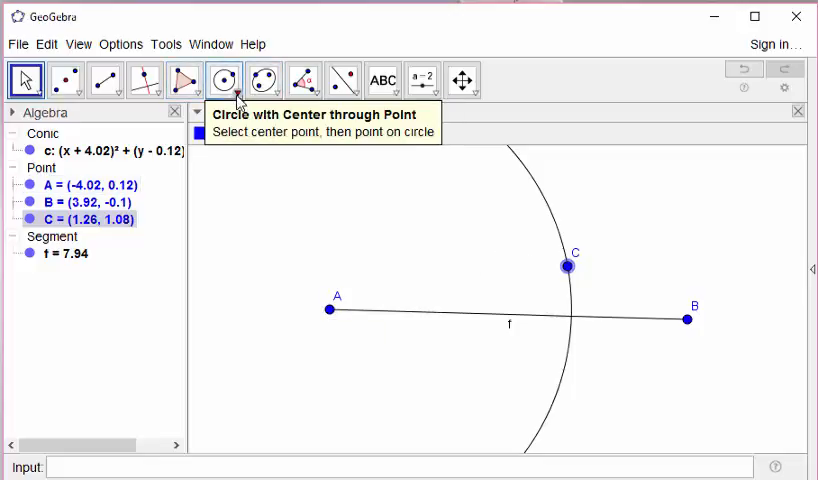
Step: Create circle d centred at B with radius AC using Circle with Center and Radius
{"action": "left_click", "coordinate": [222, 80]}
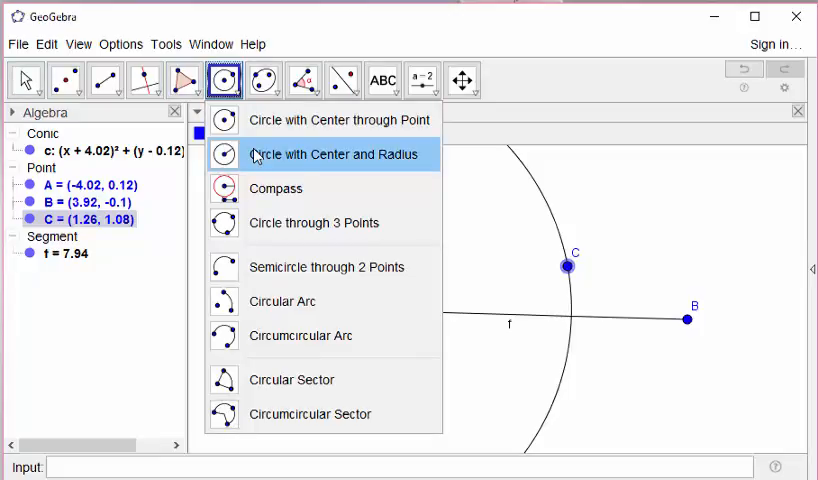
{"action": "left_click", "coordinate": [332, 154]}
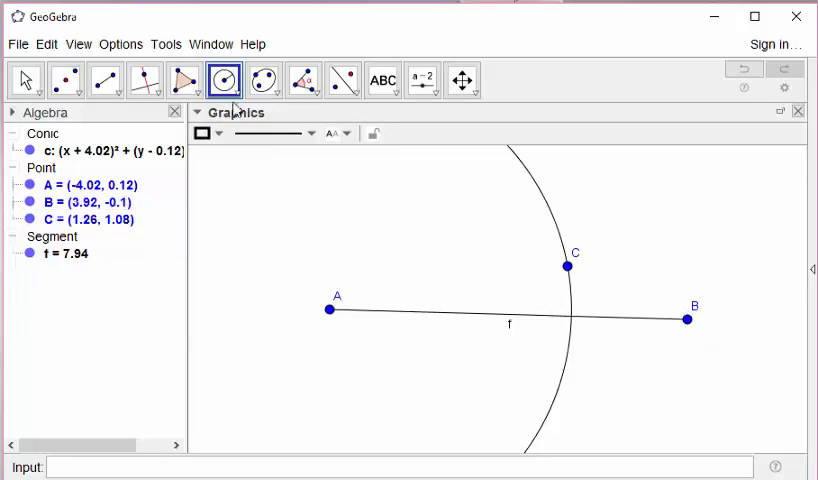
{"action": "left_click", "coordinate": [224, 80]}
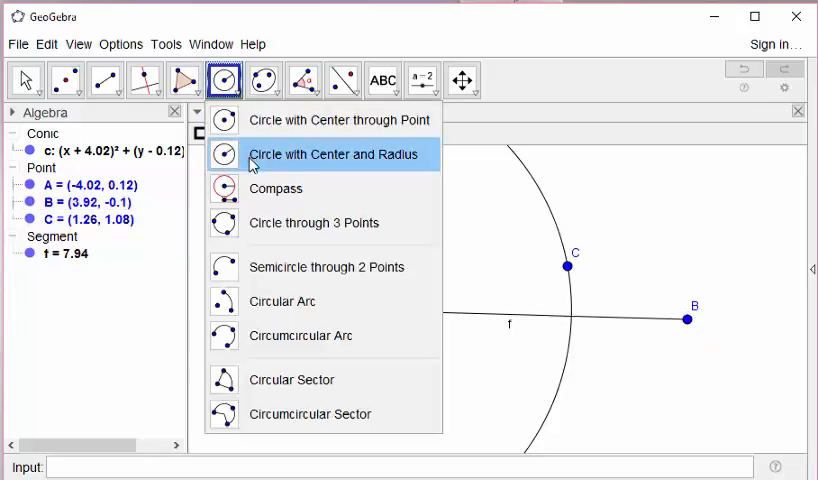
{"action": "left_click", "coordinate": [336, 154]}
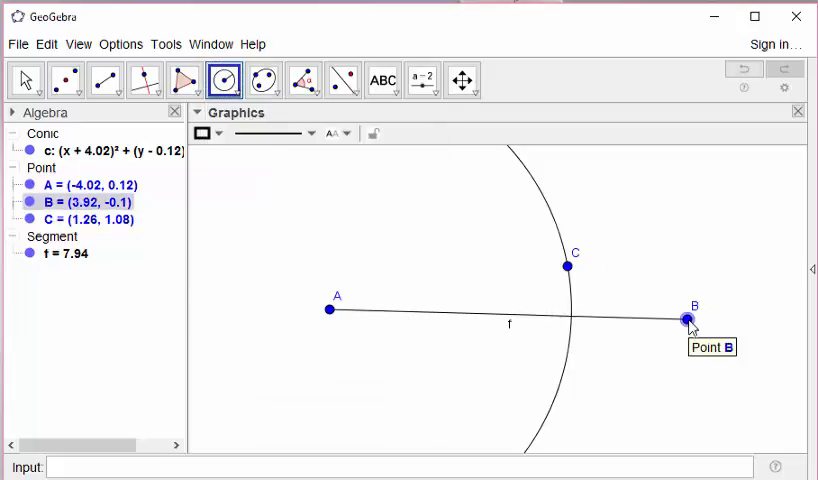
{"action": "left_click", "coordinate": [688, 318]}
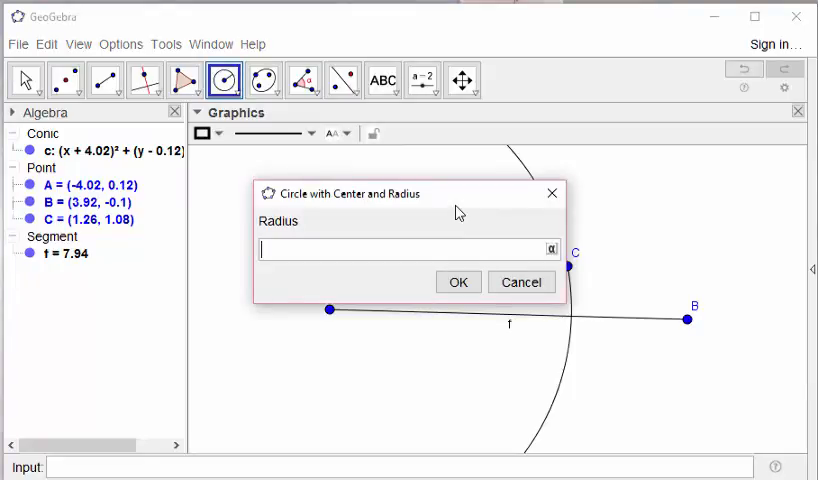
{"action": "type", "text": "AC"}
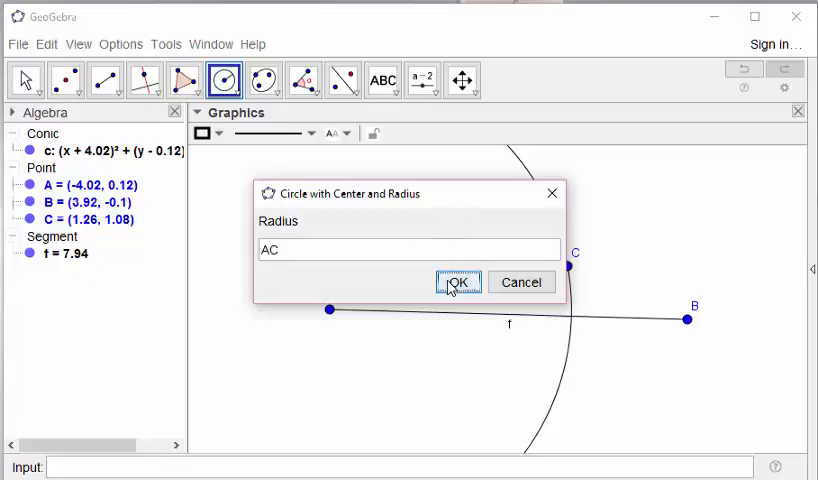
{"action": "left_click", "coordinate": [458, 282]}
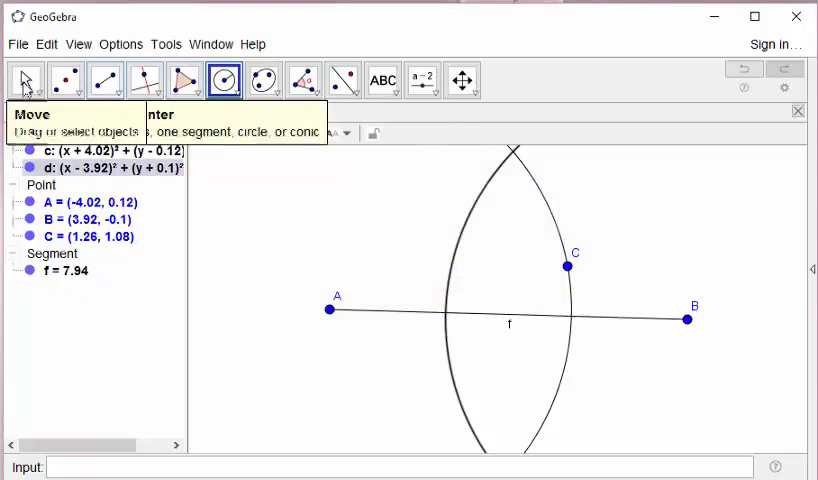
Step: Drag C so circles c and d cross widely above and below AB
{"action": "left_click_drag", "start_coordinate": [572, 264], "coordinate": [556, 268]}
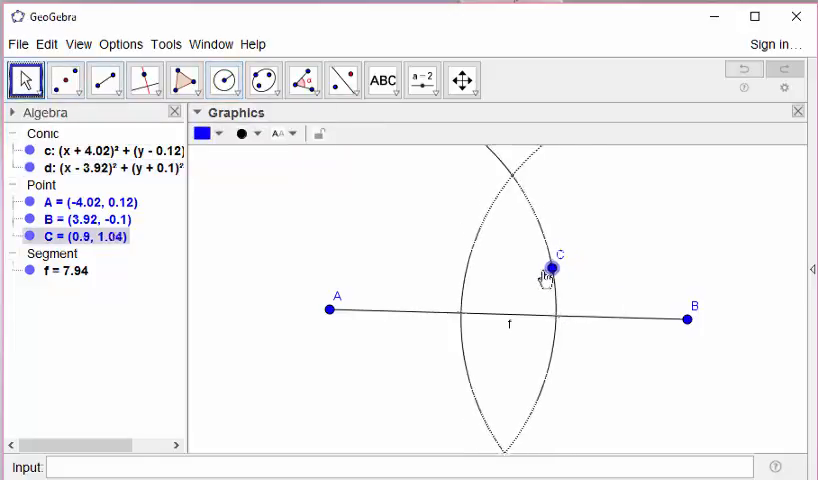
{"action": "left_click_drag", "start_coordinate": [548, 270], "coordinate": [568, 282]}
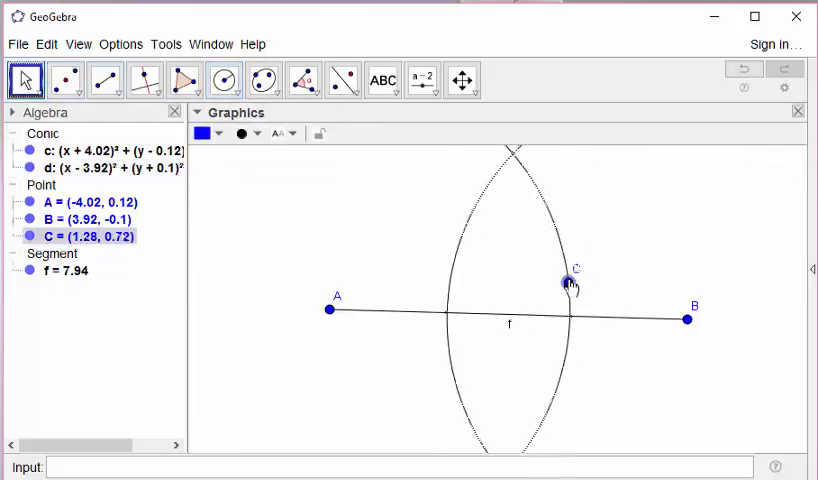
{"action": "left_click_drag", "start_coordinate": [568, 282], "coordinate": [528, 290]}
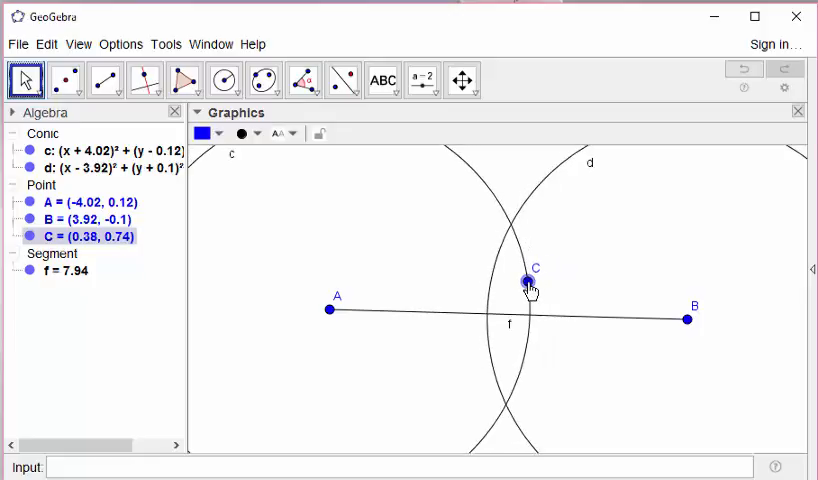
{"action": "mouse_move", "coordinate": [390, 300]}
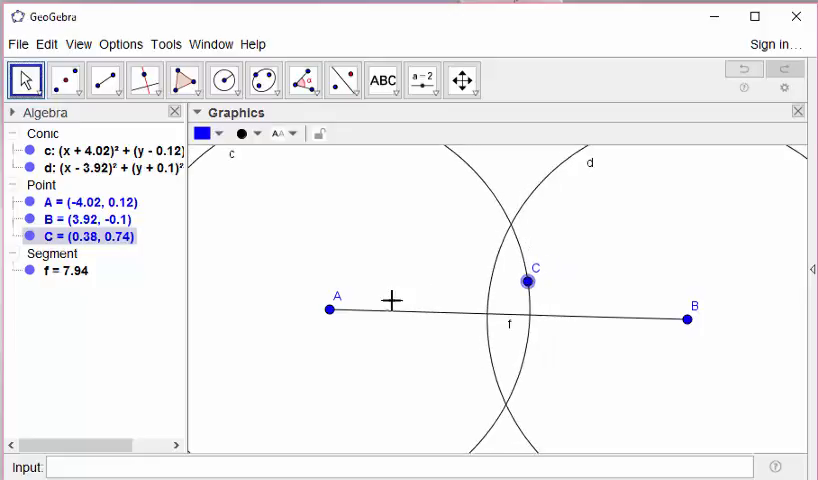
{"action": "mouse_move", "coordinate": [334, 310]}
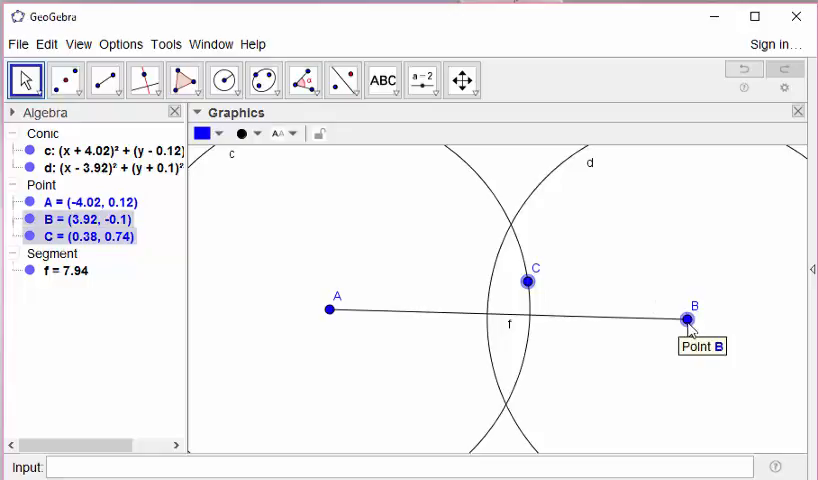
{"action": "mouse_move", "coordinate": [104, 80]}
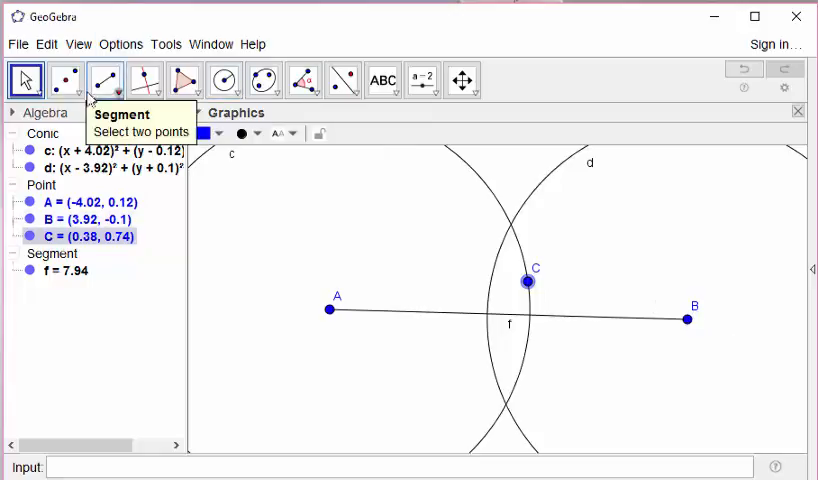
Step: Mark the circles' intersection points D and E and draw line g through them
{"action": "left_click", "coordinate": [64, 80]}
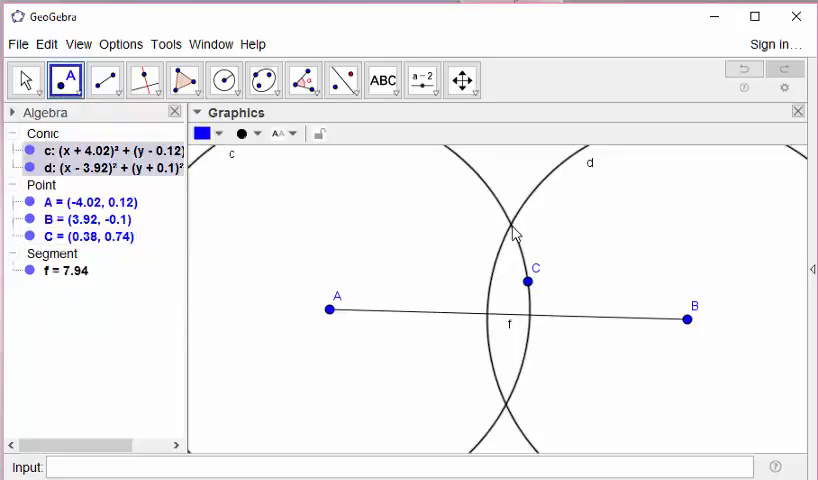
{"action": "left_click", "coordinate": [514, 222]}
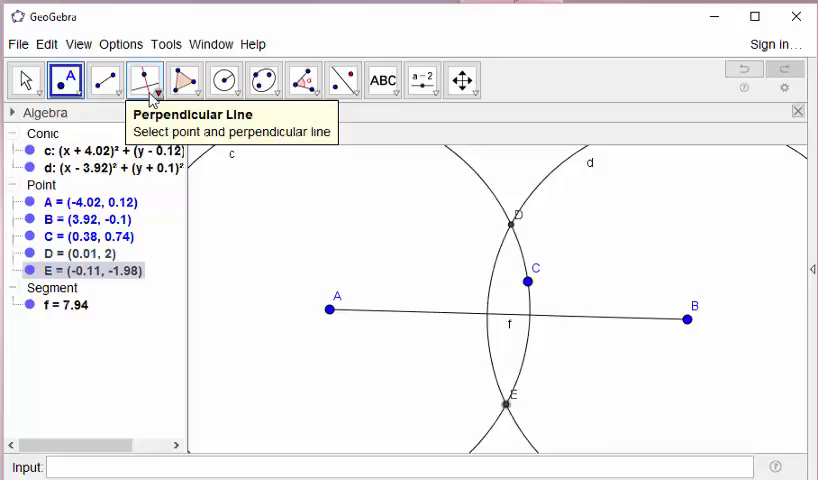
{"action": "left_click", "coordinate": [104, 80]}
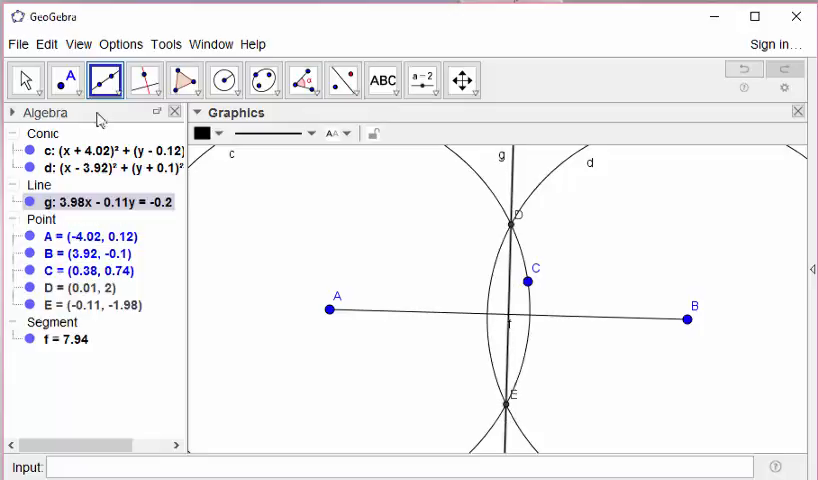
{"action": "left_click", "coordinate": [68, 80]}
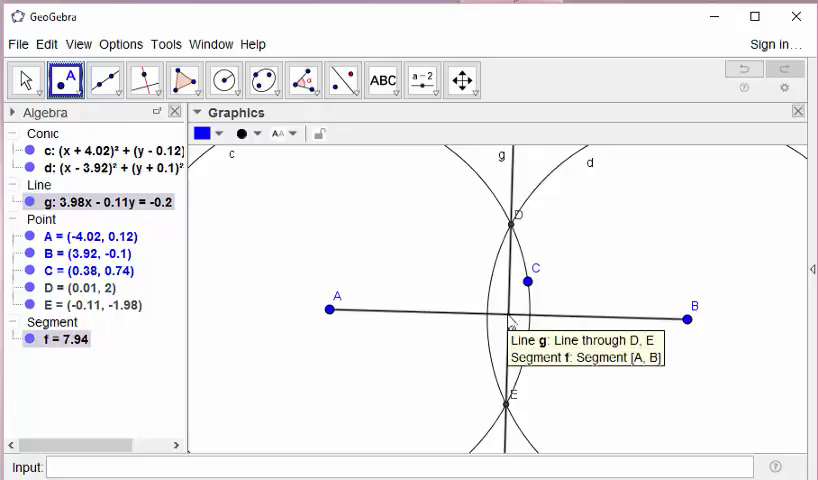
Step: Mark F where line g meets AB, then drag B and A to check F stays central, f 7.1
{"action": "left_click", "coordinate": [508, 320]}
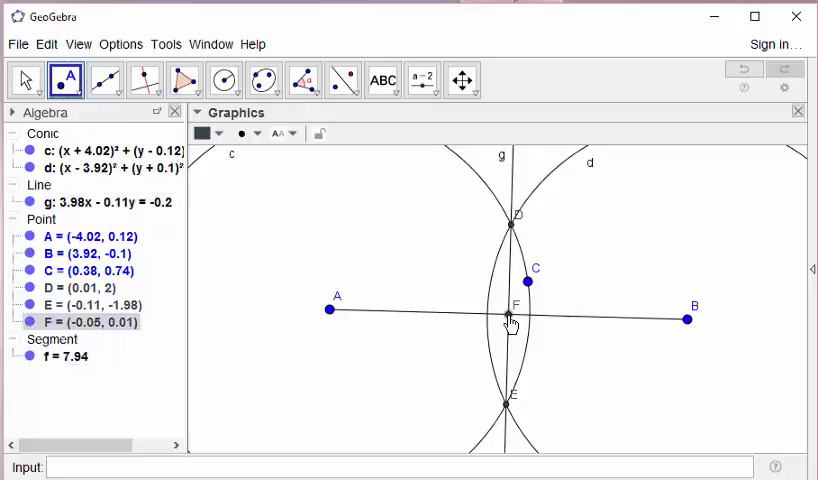
{"action": "left_click", "coordinate": [24, 80]}
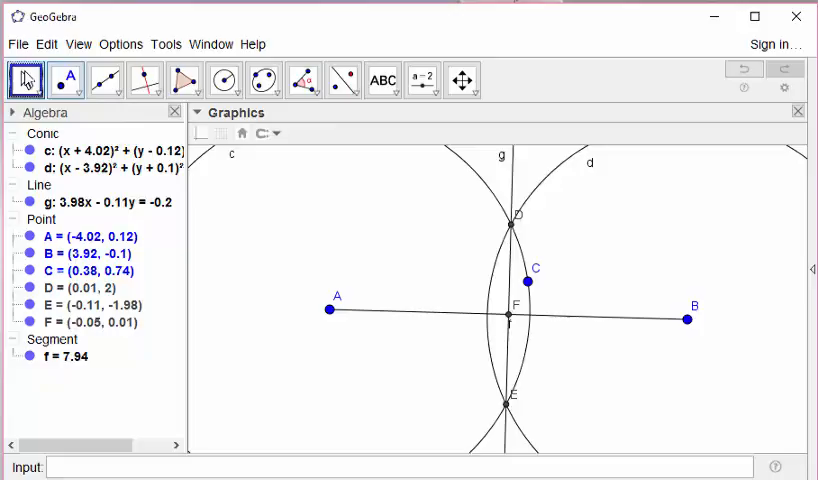
{"action": "left_click_drag", "start_coordinate": [688, 322], "coordinate": [648, 318]}
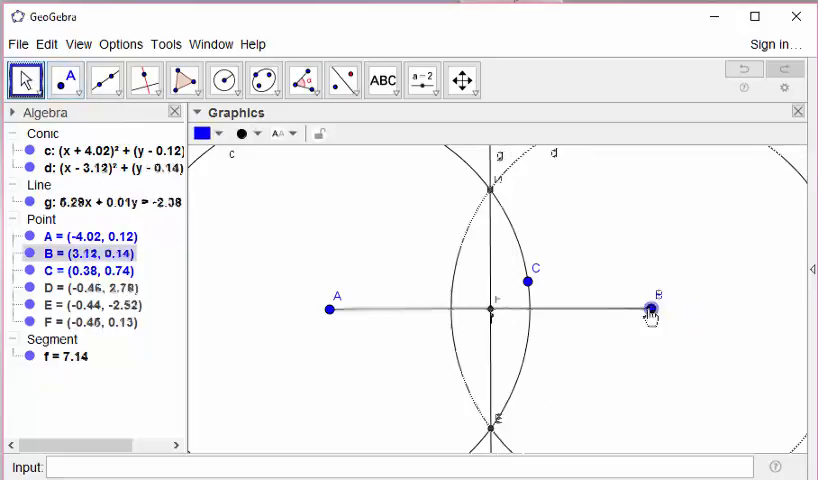
{"action": "left_click_drag", "start_coordinate": [648, 310], "coordinate": [656, 322]}
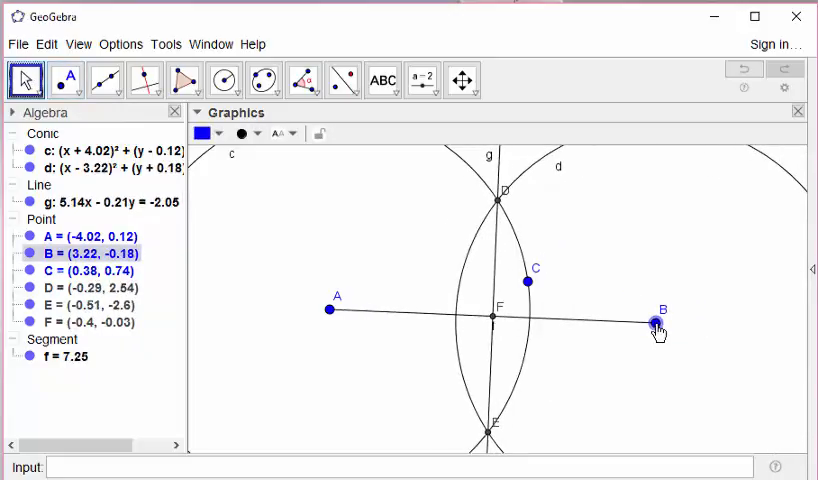
{"action": "left_click_drag", "start_coordinate": [656, 322], "coordinate": [636, 324]}
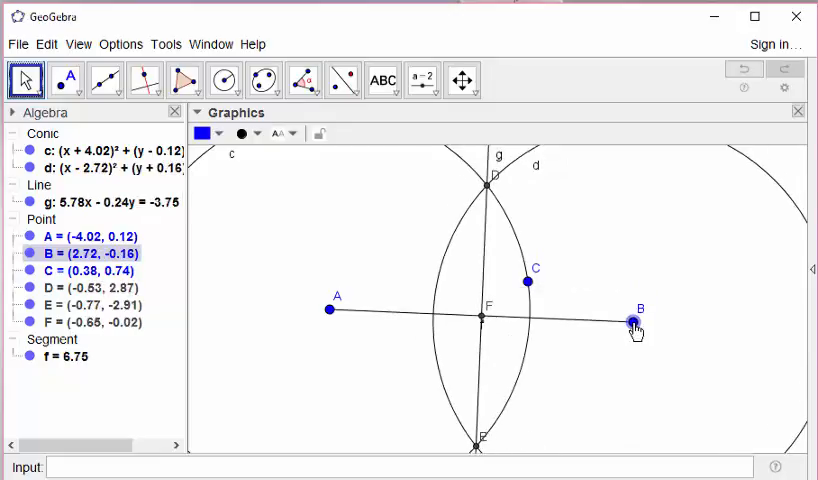
{"action": "left_click", "coordinate": [330, 308]}
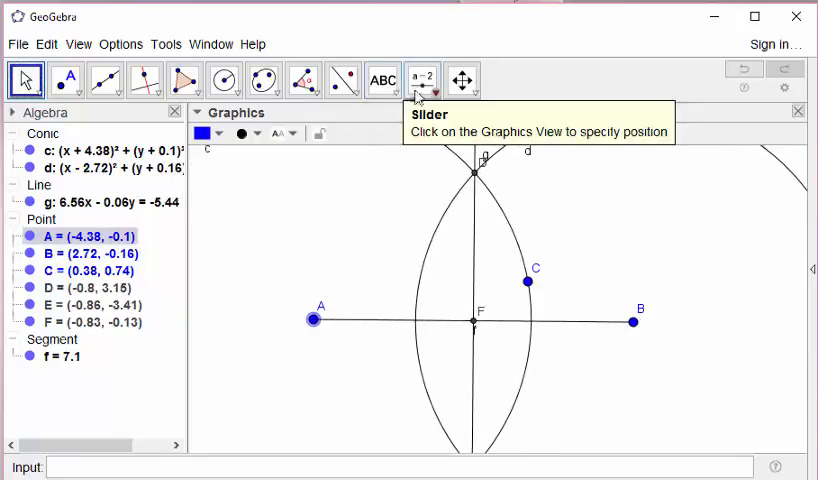
{"action": "mouse_move", "coordinate": [304, 78]}
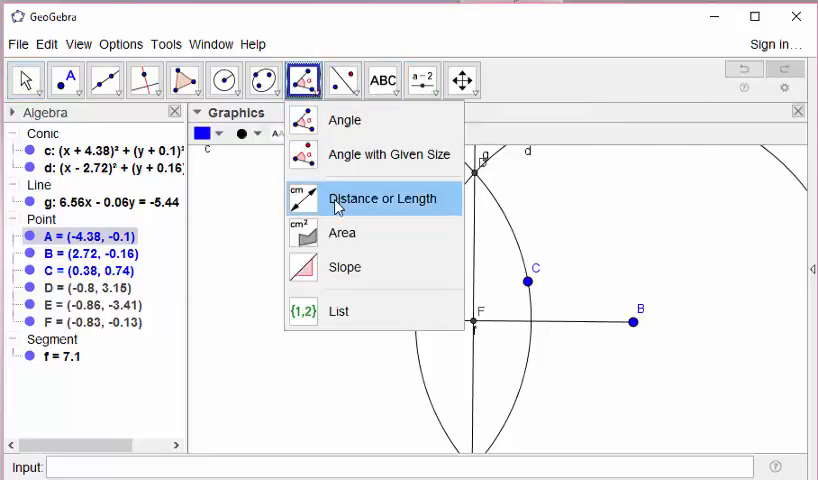
Step: Measure distances AF and FB and drag B around, checking they stay equal
{"action": "left_click", "coordinate": [384, 198]}
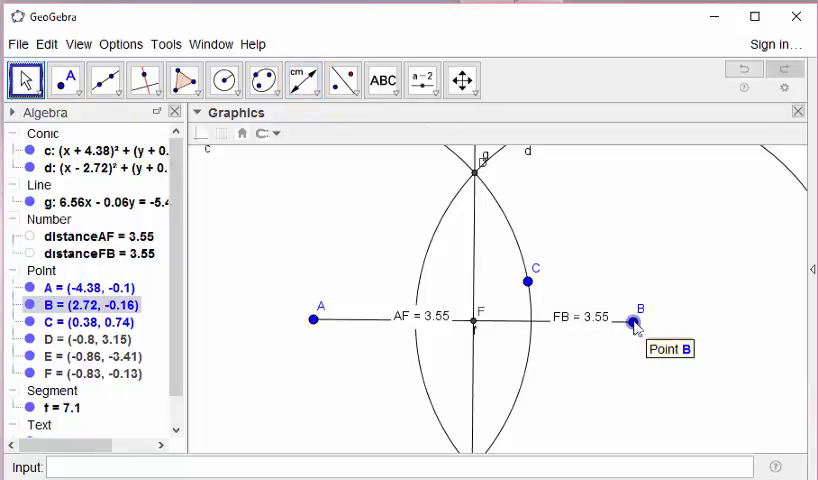
{"action": "left_click_drag", "start_coordinate": [640, 324], "coordinate": [620, 336]}
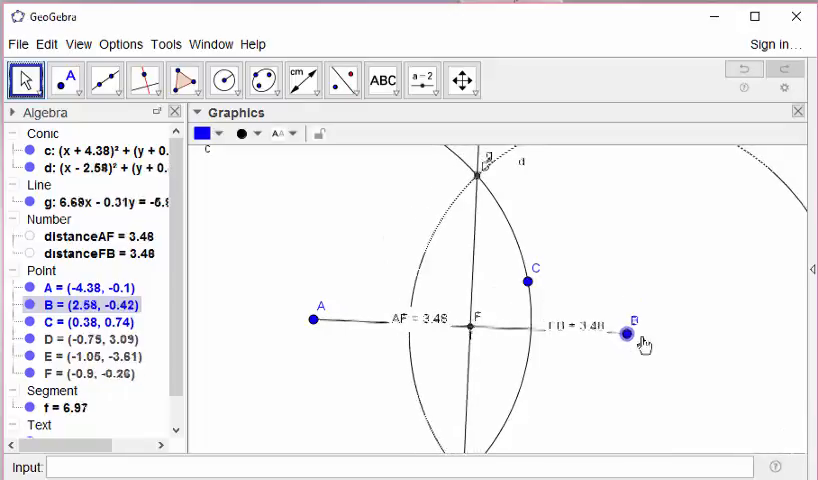
{"action": "left_click_drag", "start_coordinate": [632, 332], "coordinate": [620, 402]}
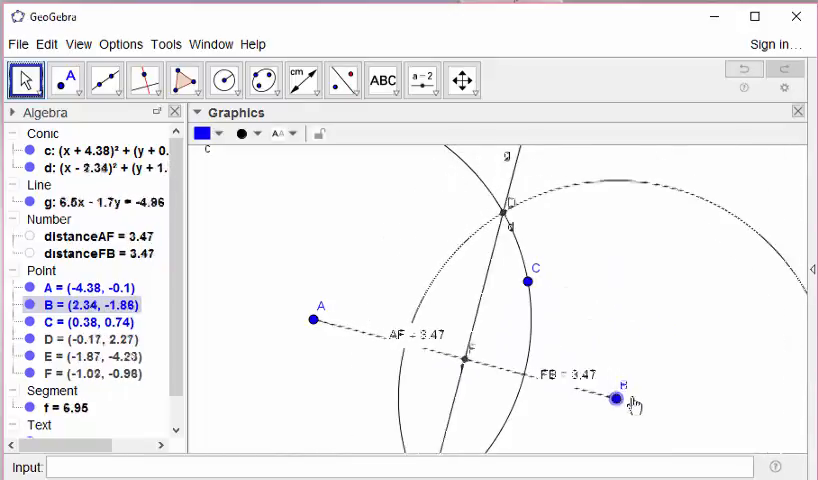
{"action": "left_click_drag", "start_coordinate": [618, 404], "coordinate": [596, 338]}
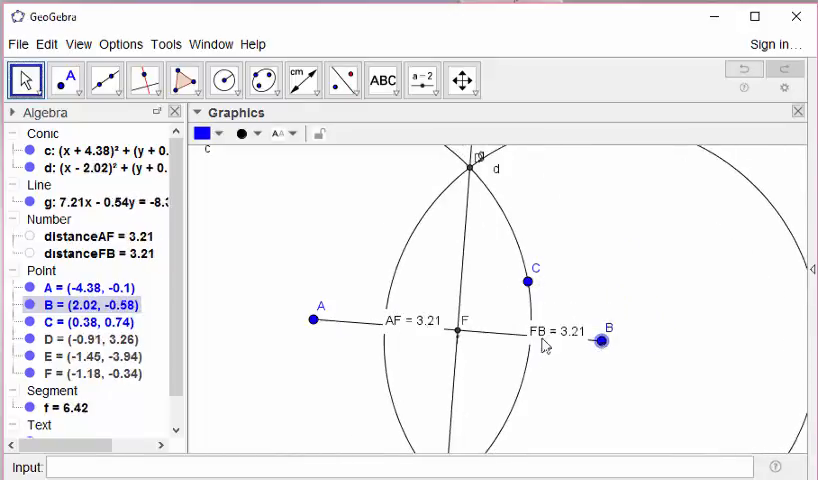
Step: Drag A to several positions confirming AF still equals FB, f ending at 4.3
{"action": "left_click_drag", "start_coordinate": [316, 320], "coordinate": [372, 240]}
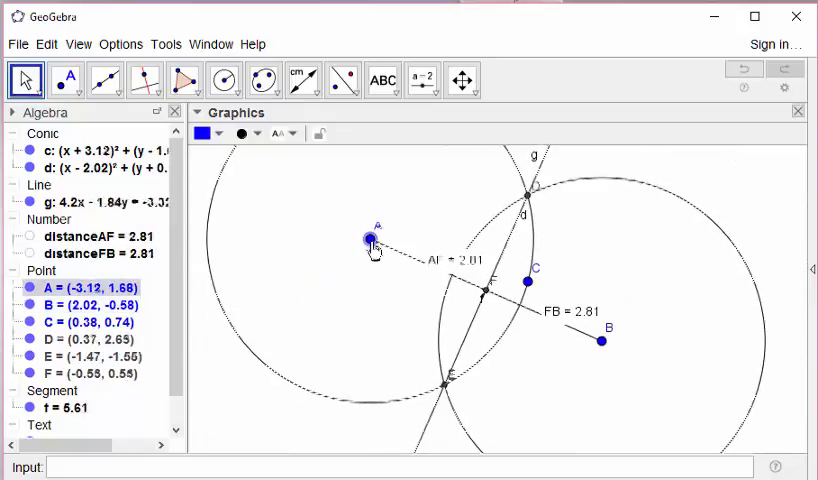
{"action": "left_click_drag", "start_coordinate": [372, 240], "coordinate": [388, 234]}
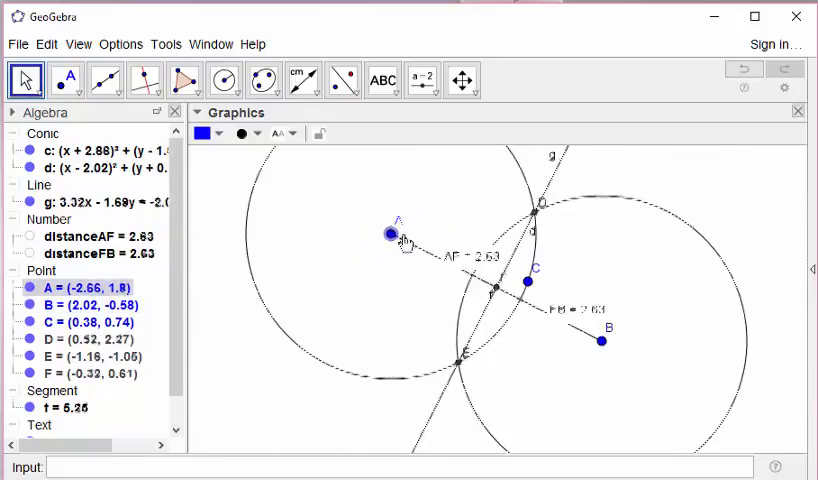
{"action": "left_click_drag", "start_coordinate": [388, 234], "coordinate": [366, 260]}
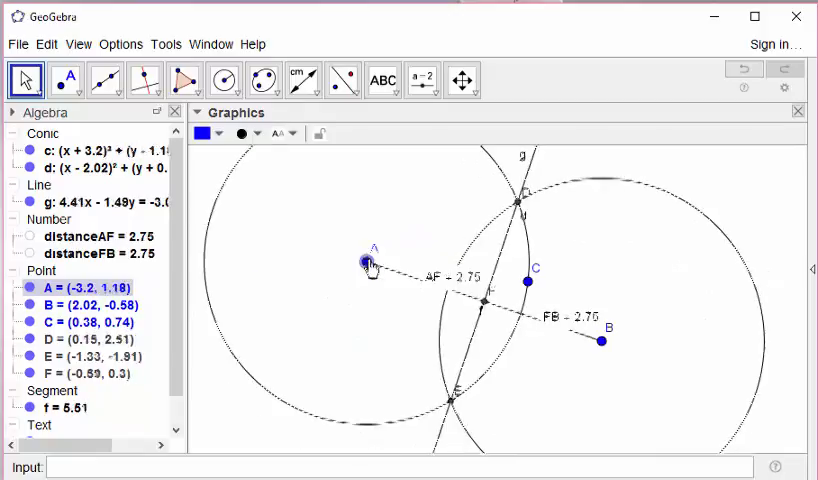
{"action": "left_click_drag", "start_coordinate": [368, 262], "coordinate": [380, 272]}
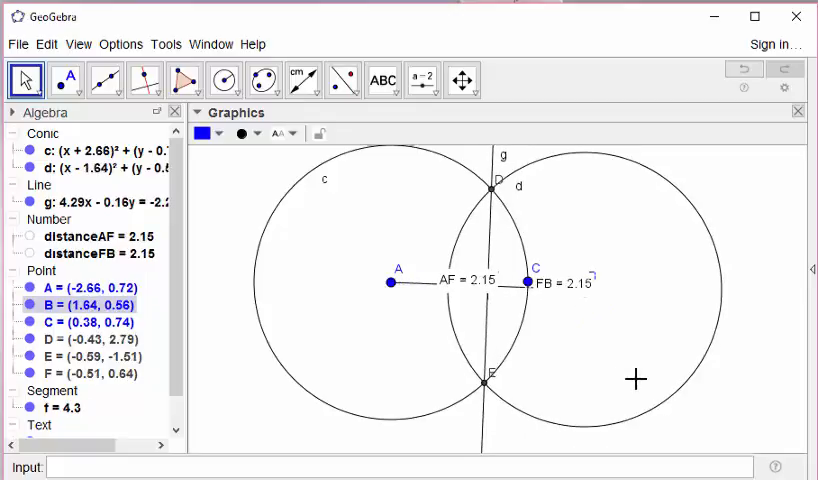
{"action": "mouse_move", "coordinate": [572, 332]}
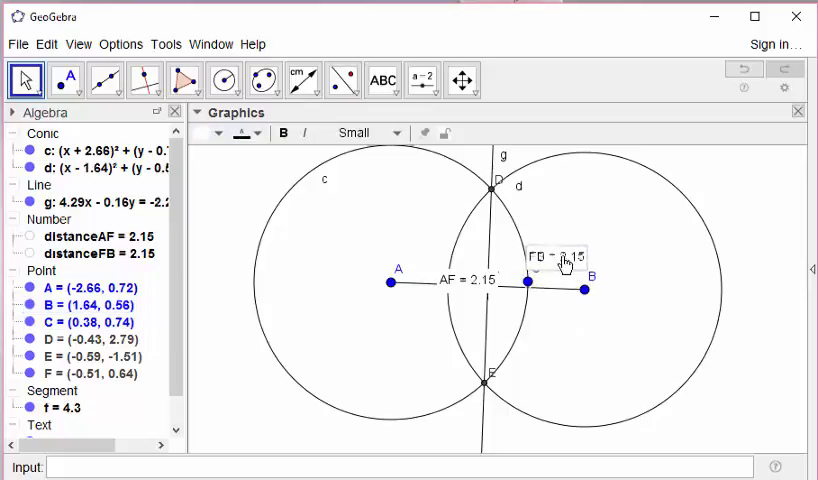
Step: Move the FB label clear of the segment and drag B and A, keeping AF equal to FB
{"action": "left_click_drag", "start_coordinate": [584, 288], "coordinate": [610, 318]}
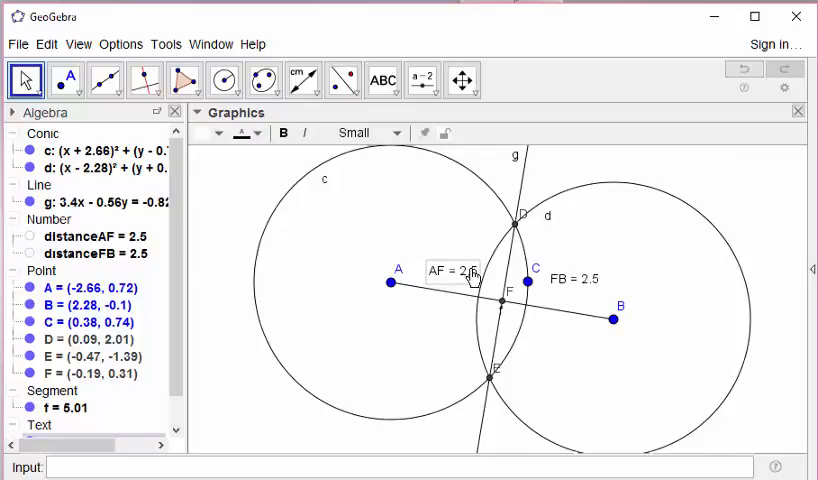
{"action": "left_click", "coordinate": [78, 80]}
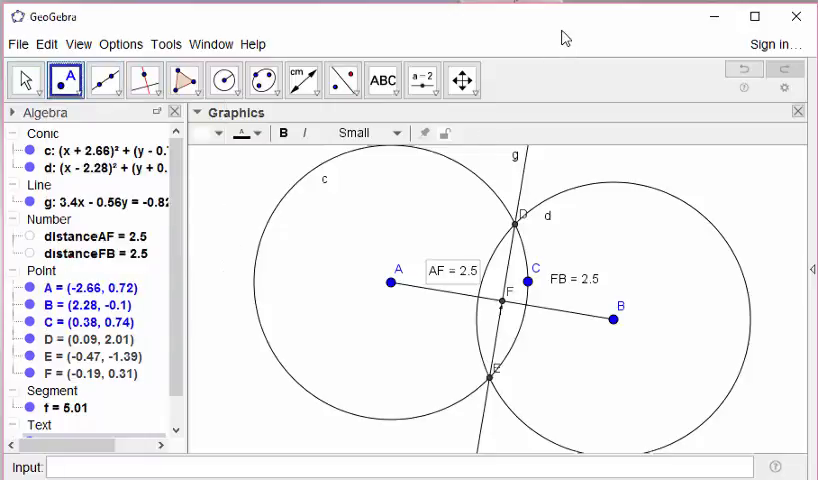
{"action": "left_click_drag", "start_coordinate": [612, 318], "coordinate": [588, 284]}
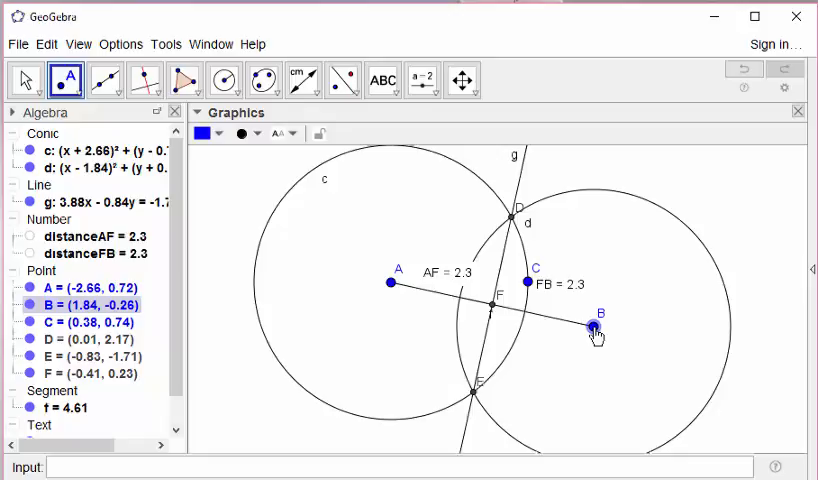
{"action": "left_click_drag", "start_coordinate": [594, 328], "coordinate": [600, 324]}
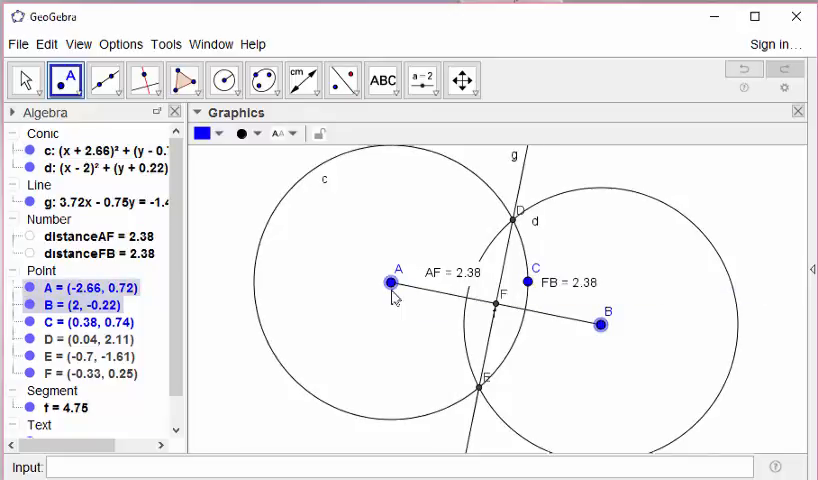
{"action": "left_click_drag", "start_coordinate": [392, 280], "coordinate": [376, 320]}
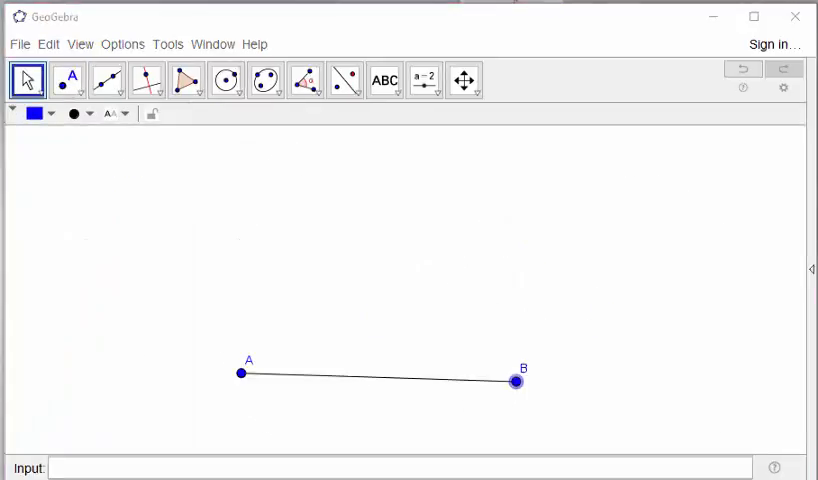
{"action": "mouse_move", "coordinate": [344, 356]}
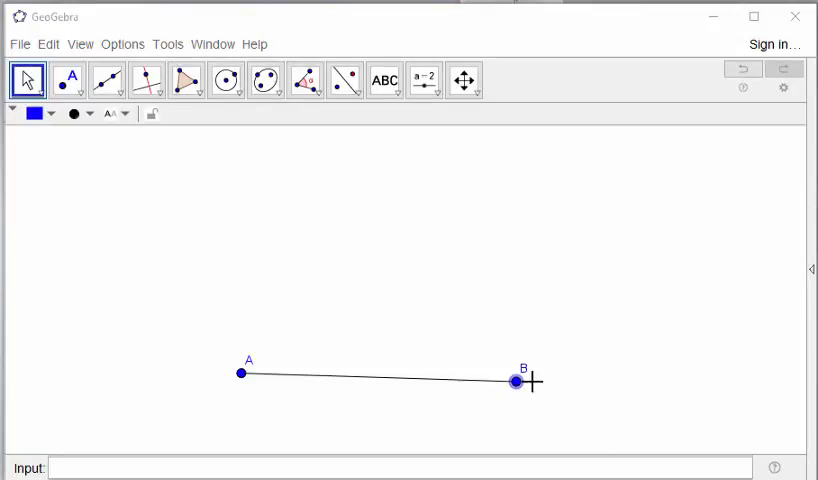
{"action": "mouse_move", "coordinate": [512, 384]}
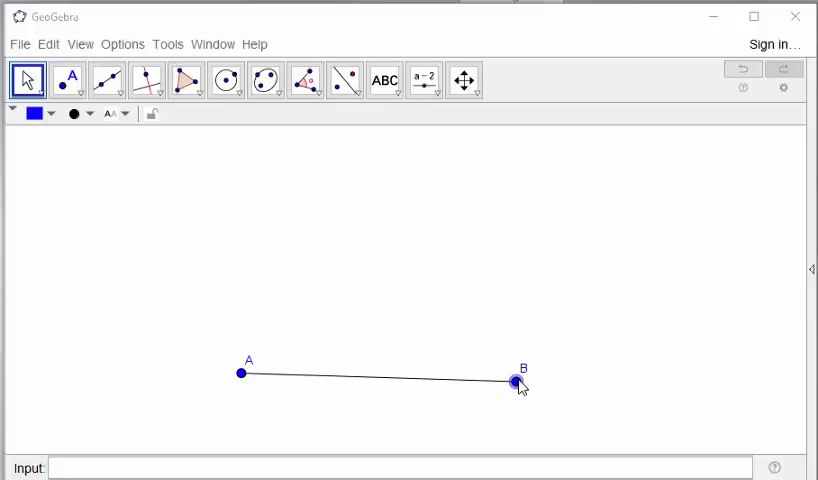
Step: Drag B farther right and A slightly, leaving segment AB longer and nearly level
{"action": "left_click_drag", "start_coordinate": [514, 384], "coordinate": [604, 384]}
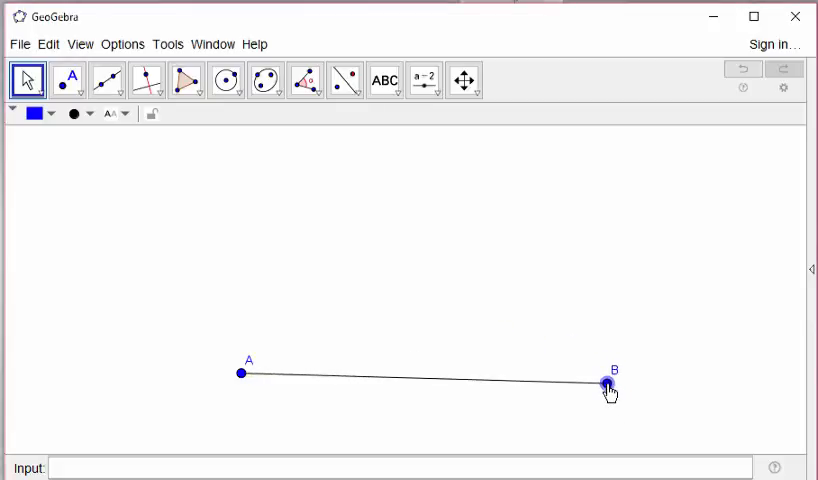
{"action": "left_click_drag", "start_coordinate": [236, 372], "coordinate": [216, 388]}
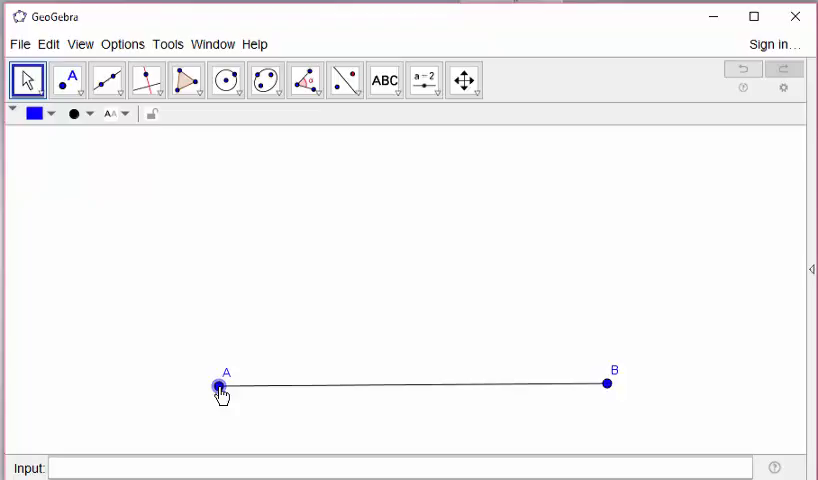
{"action": "mouse_move", "coordinate": [144, 188]}
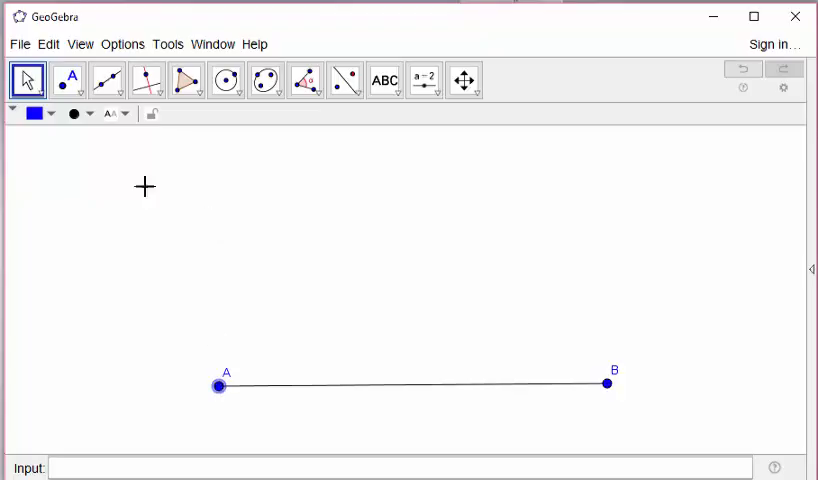
Step: Draw ray from A through new point C, delete stray point D, and pull C outward along the ray
{"action": "left_click", "coordinate": [108, 80]}
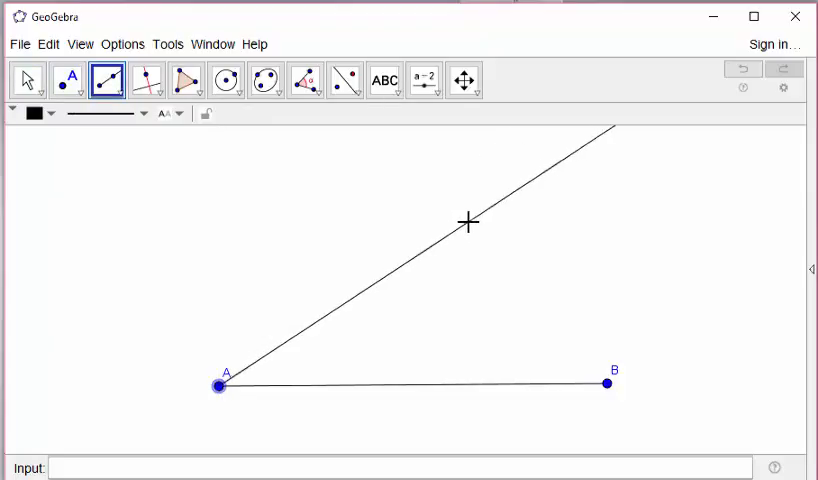
{"action": "left_click", "coordinate": [468, 220]}
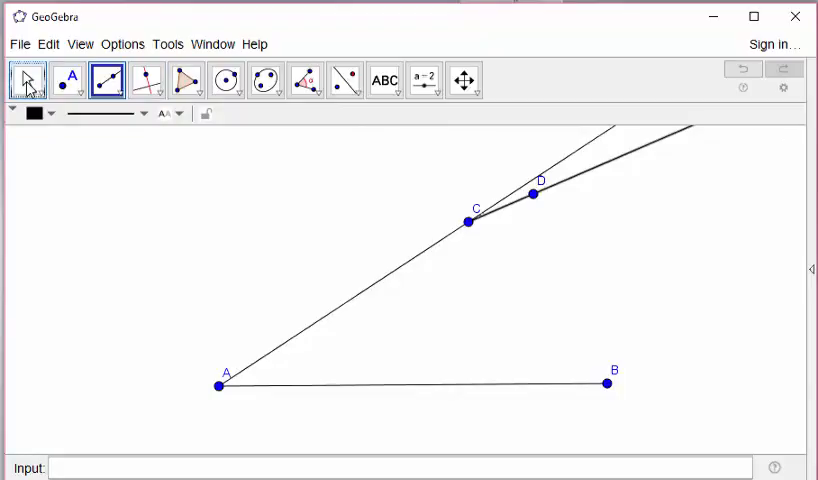
{"action": "right_click", "coordinate": [536, 192]}
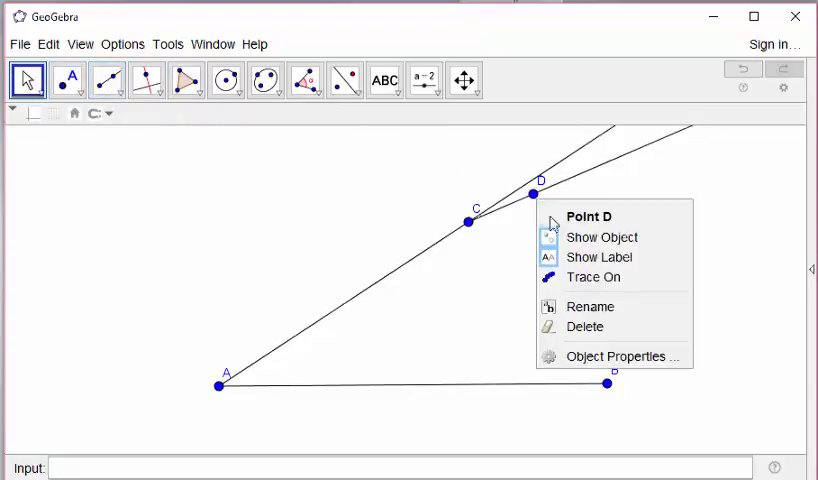
{"action": "left_click", "coordinate": [588, 328]}
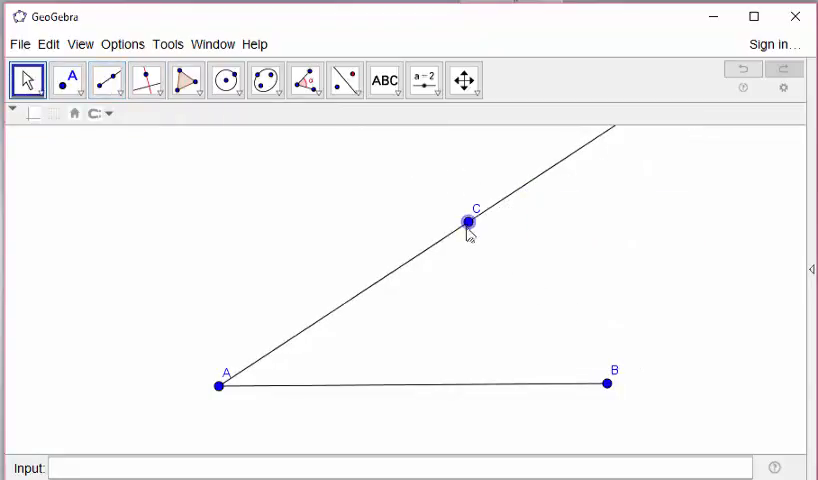
{"action": "left_click_drag", "start_coordinate": [468, 220], "coordinate": [560, 208]}
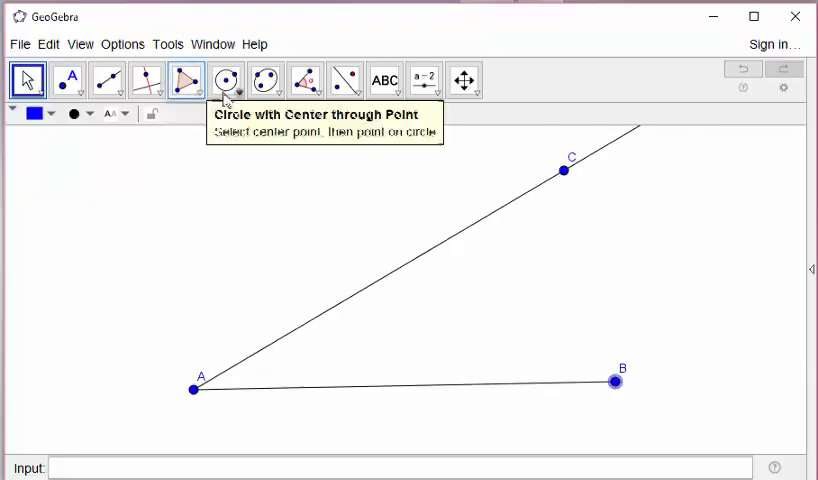
{"action": "left_click", "coordinate": [226, 80]}
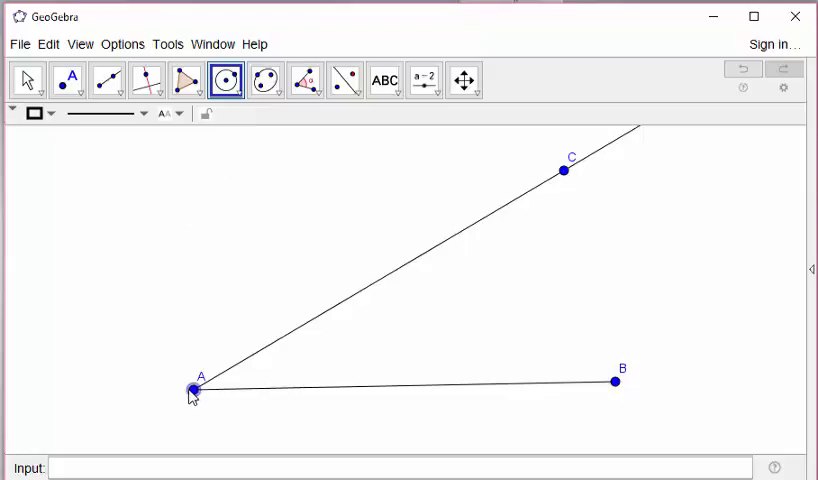
Step: Draw a circle centred on A through new point D on the ray and adjust its size
{"action": "left_click_drag", "start_coordinate": [192, 388], "coordinate": [258, 364]}
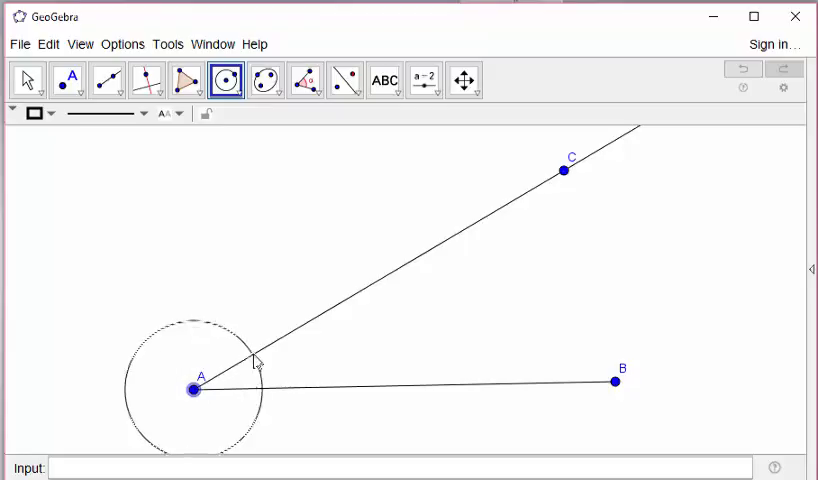
{"action": "left_click", "coordinate": [258, 356]}
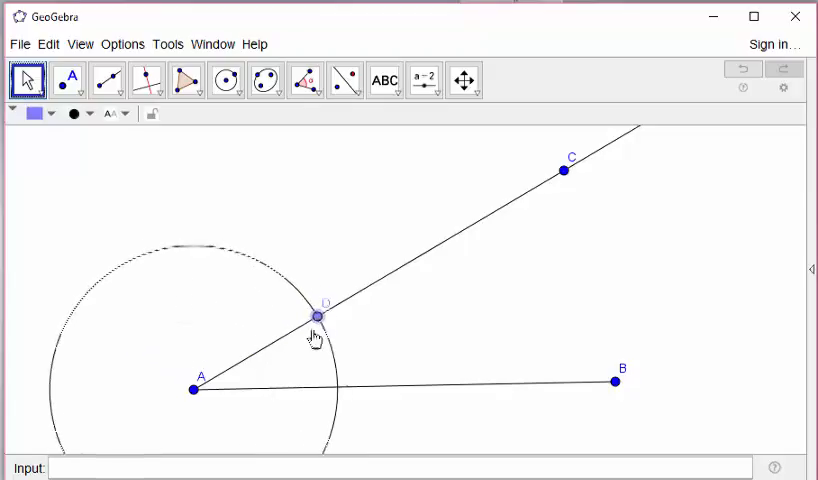
{"action": "left_click_drag", "start_coordinate": [320, 316], "coordinate": [258, 352]}
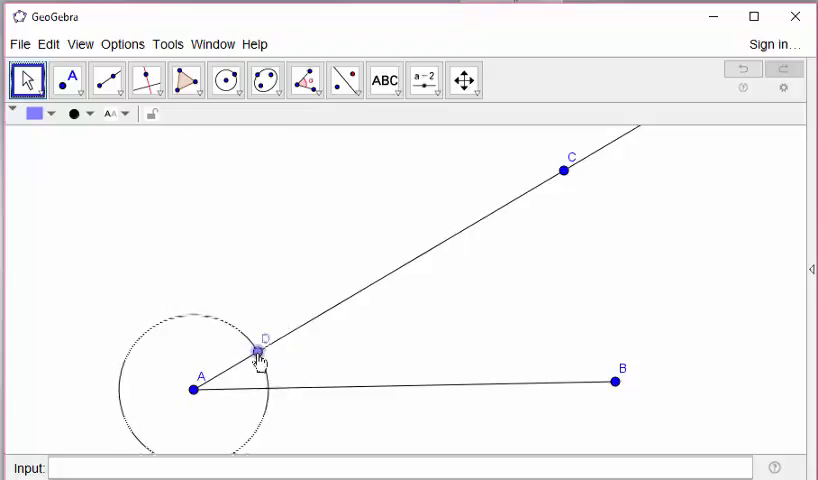
{"action": "left_click_drag", "start_coordinate": [258, 350], "coordinate": [288, 332]}
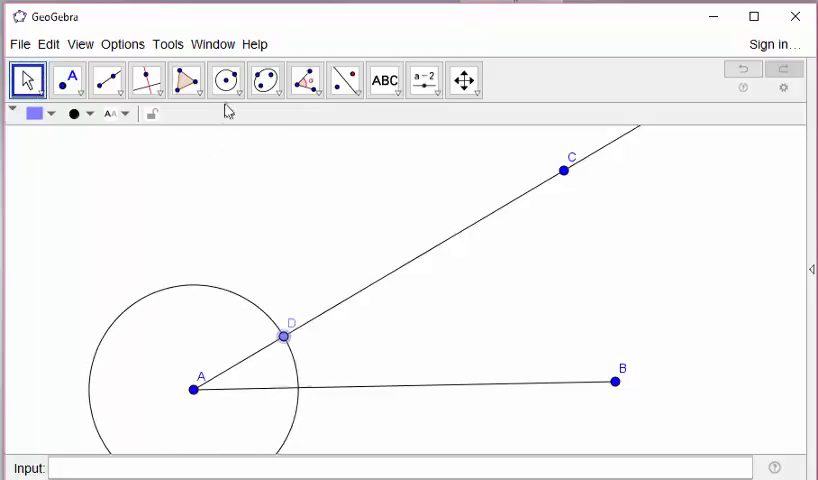
Step: Chain equal circles from D along the ray marking E and F, then drag D to confirm they follow
{"action": "left_click", "coordinate": [226, 80]}
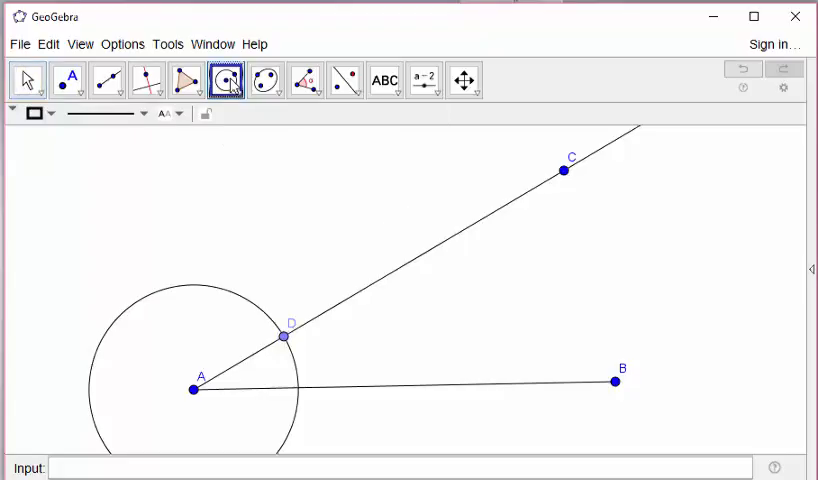
{"action": "mouse_move", "coordinate": [226, 80]}
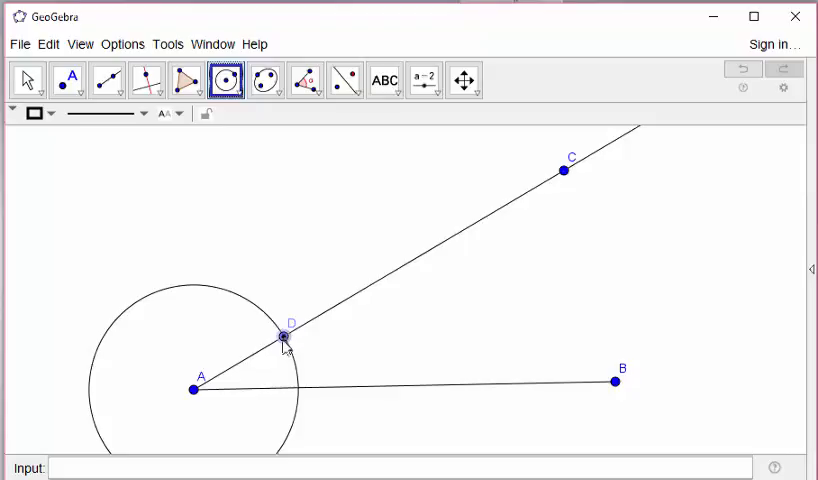
{"action": "left_click", "coordinate": [194, 388]}
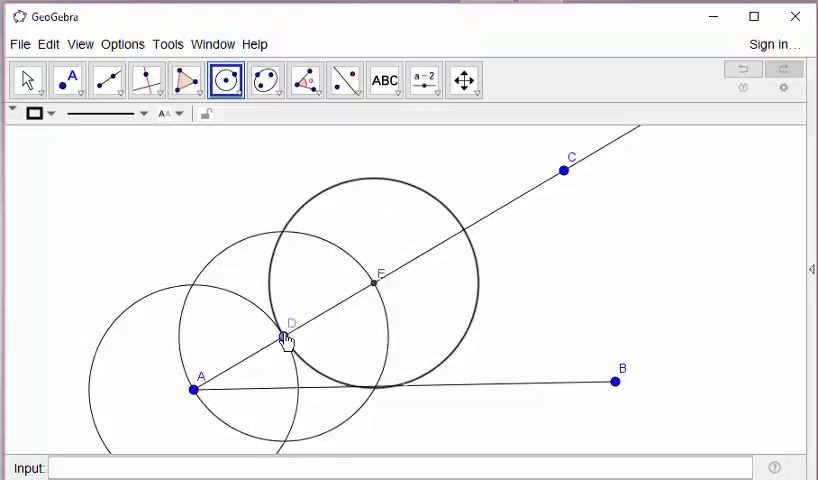
{"action": "left_click", "coordinate": [68, 80]}
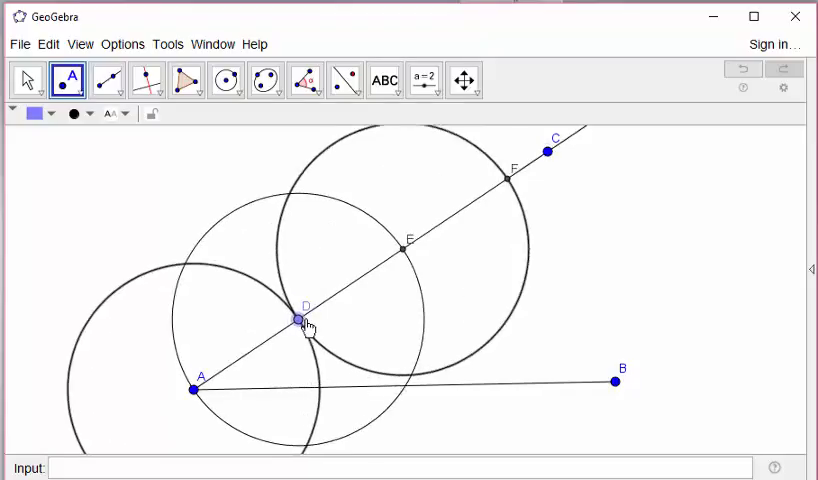
{"action": "left_click_drag", "start_coordinate": [300, 320], "coordinate": [276, 332]}
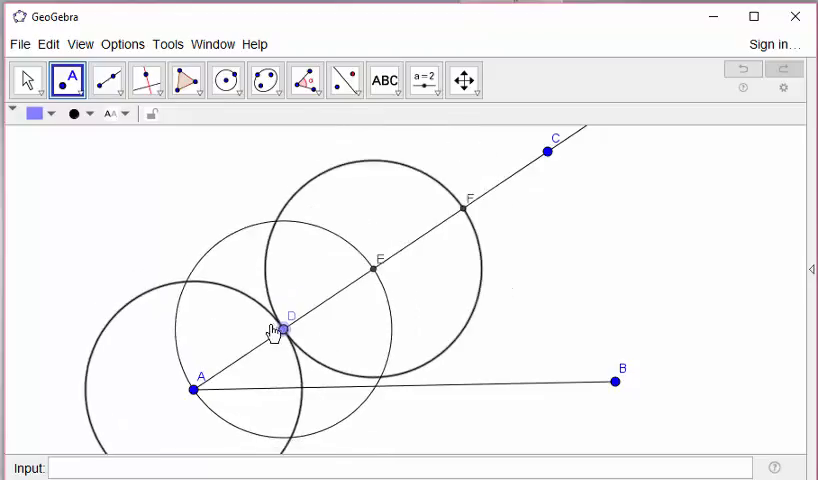
{"action": "mouse_move", "coordinate": [184, 80]}
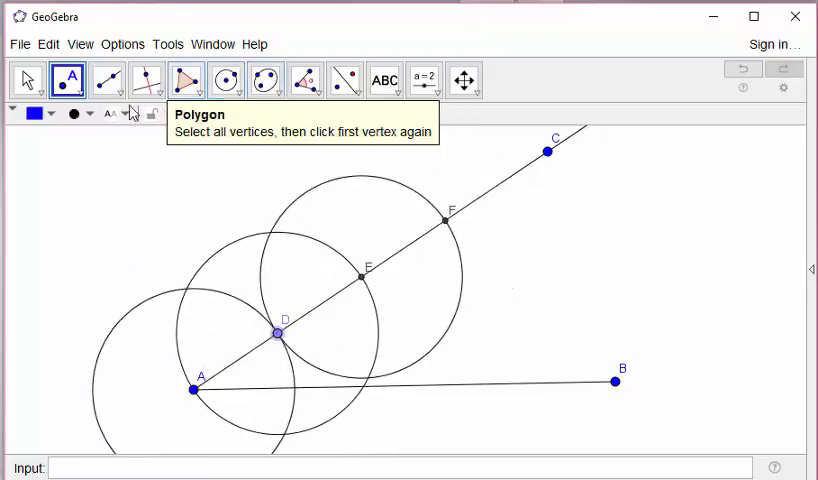
Step: Draw segment FB with the Segment tool, closing the triangle with AF and AB
{"action": "left_click", "coordinate": [108, 80]}
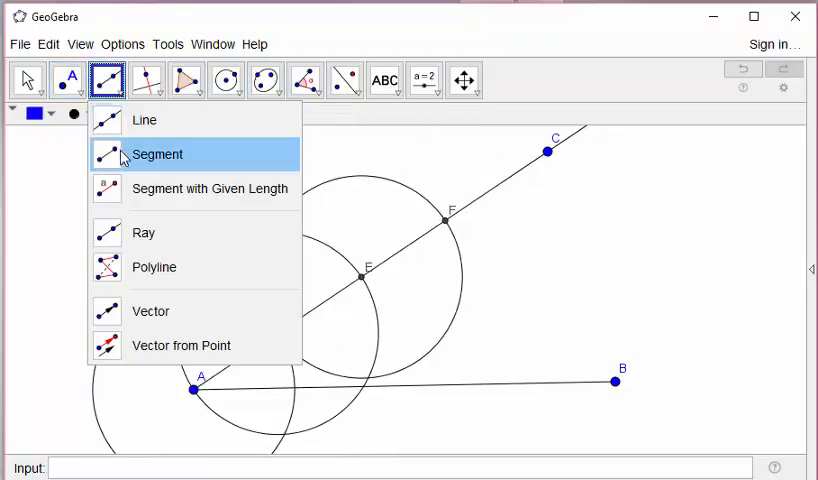
{"action": "left_click", "coordinate": [156, 154]}
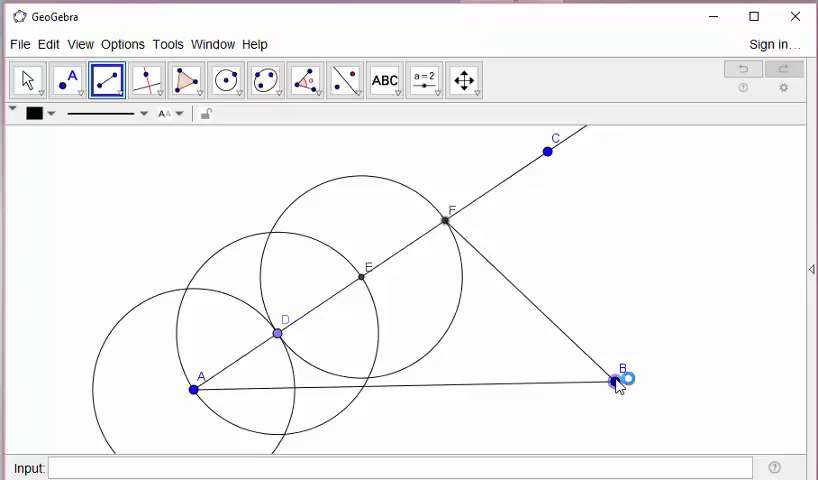
{"action": "left_click", "coordinate": [616, 382]}
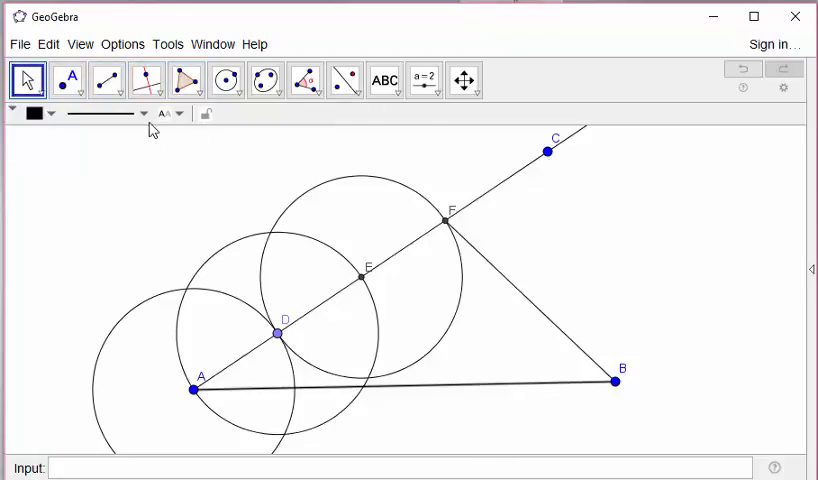
Step: Colour segment AB blue from the style bar palette
{"action": "left_click", "coordinate": [140, 112]}
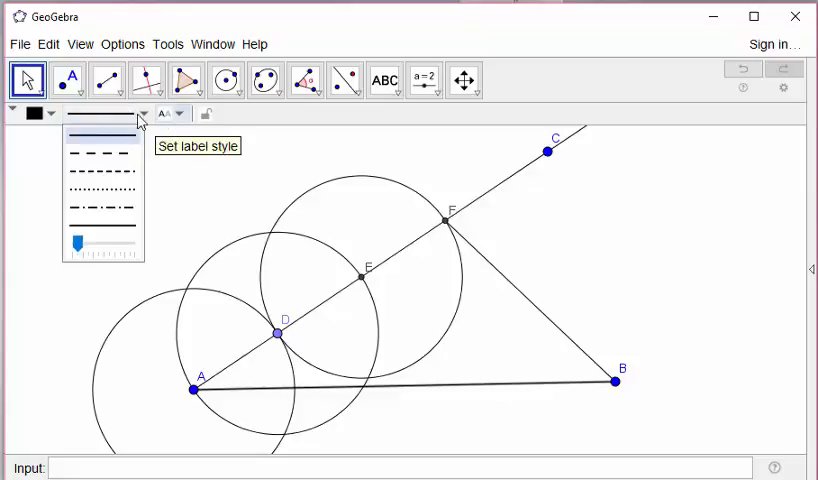
{"action": "left_click", "coordinate": [48, 112]}
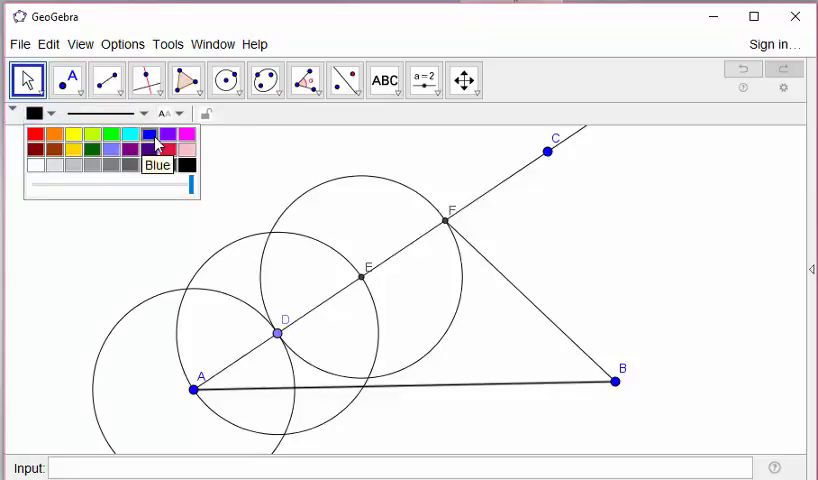
{"action": "left_click", "coordinate": [152, 136]}
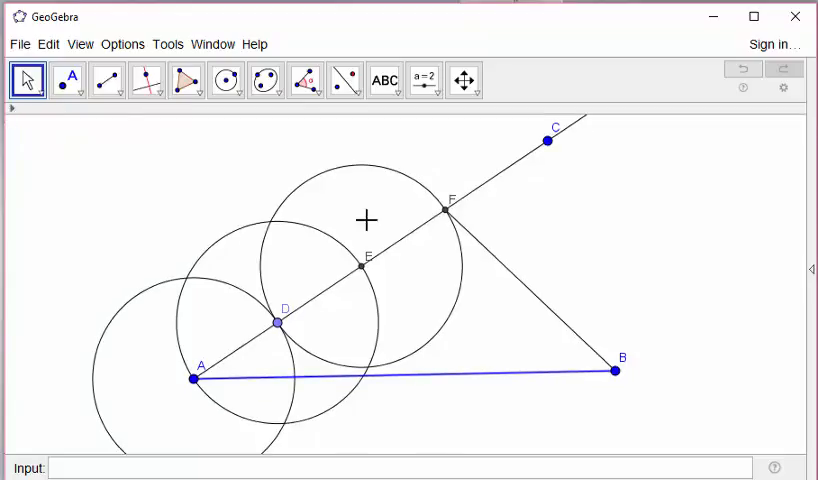
Step: Drag B lower and right and C to a new direction, checking the circles follow
{"action": "left_click_drag", "start_coordinate": [618, 368], "coordinate": [584, 416]}
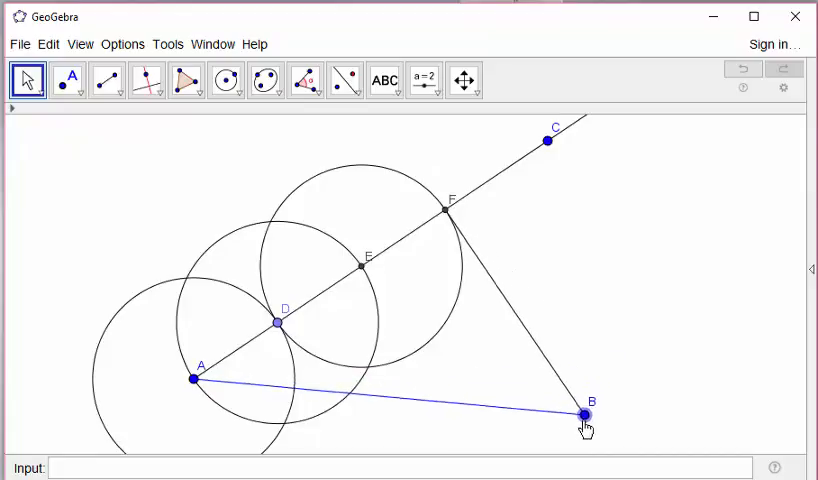
{"action": "left_click_drag", "start_coordinate": [584, 416], "coordinate": [648, 392]}
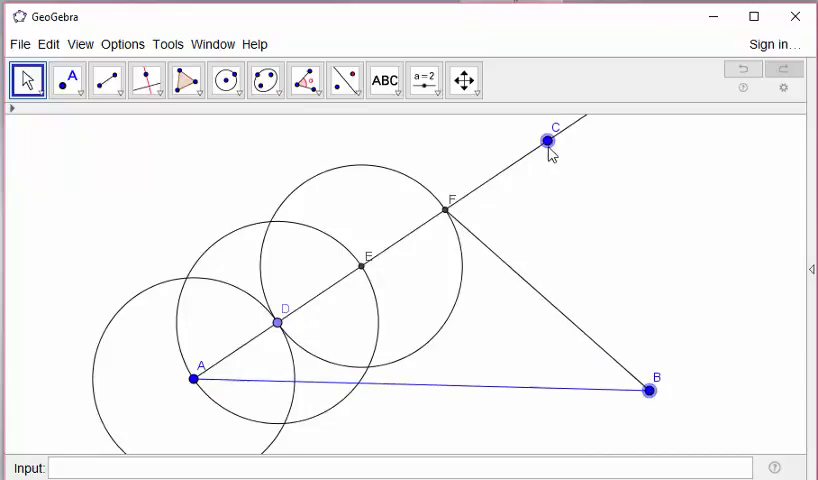
{"action": "left_click_drag", "start_coordinate": [546, 132], "coordinate": [476, 144]}
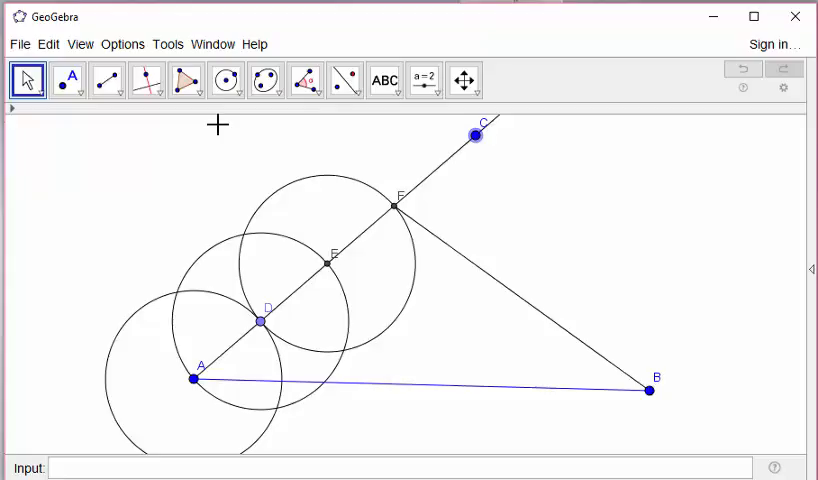
Step: Draw parallels to FB through D and E and mark their intersections with AB as G and H
{"action": "left_click", "coordinate": [108, 80]}
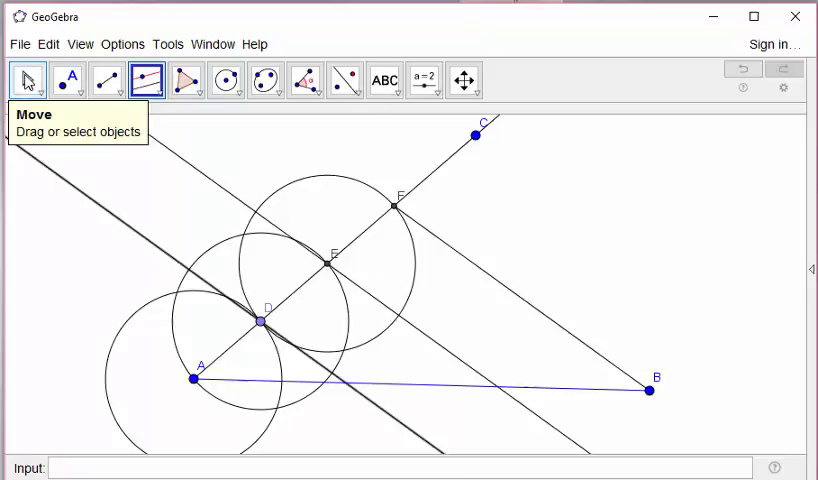
{"action": "left_click", "coordinate": [68, 80]}
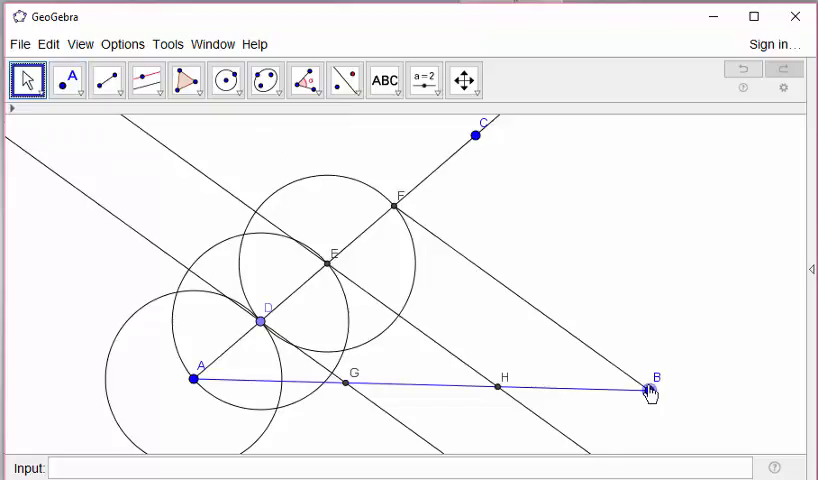
Step: Drag point B around to confirm G and H keep trisecting AB
{"action": "left_click_drag", "start_coordinate": [650, 388], "coordinate": [682, 408]}
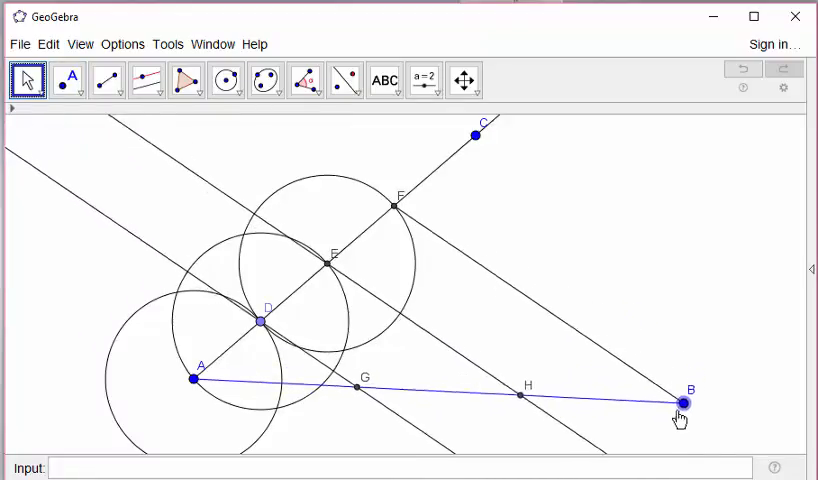
{"action": "left_click_drag", "start_coordinate": [678, 408], "coordinate": [662, 410]}
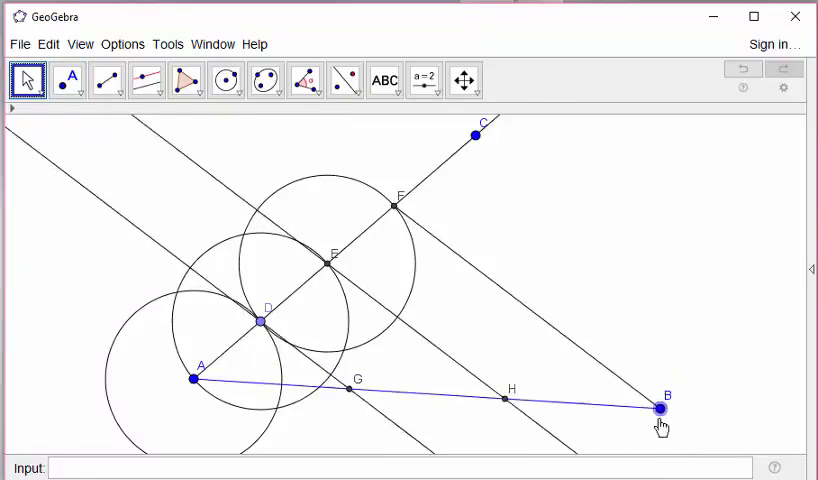
{"action": "left_click_drag", "start_coordinate": [660, 412], "coordinate": [680, 380]}
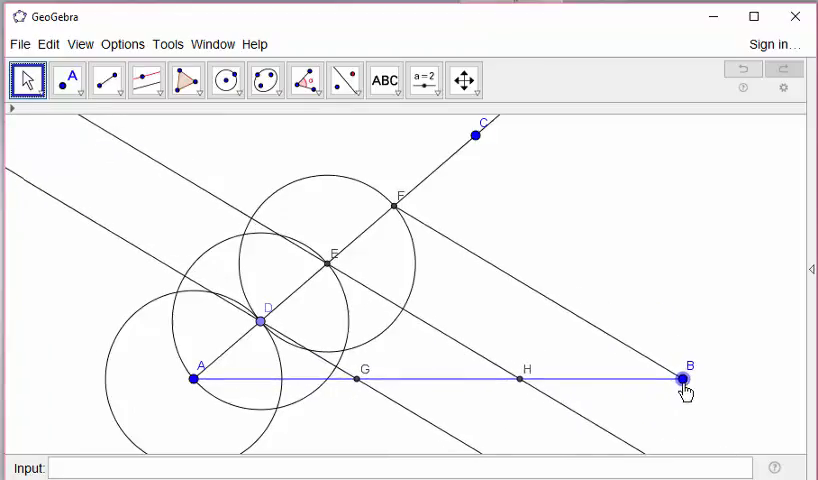
{"action": "left_click_drag", "start_coordinate": [680, 380], "coordinate": [708, 408]}
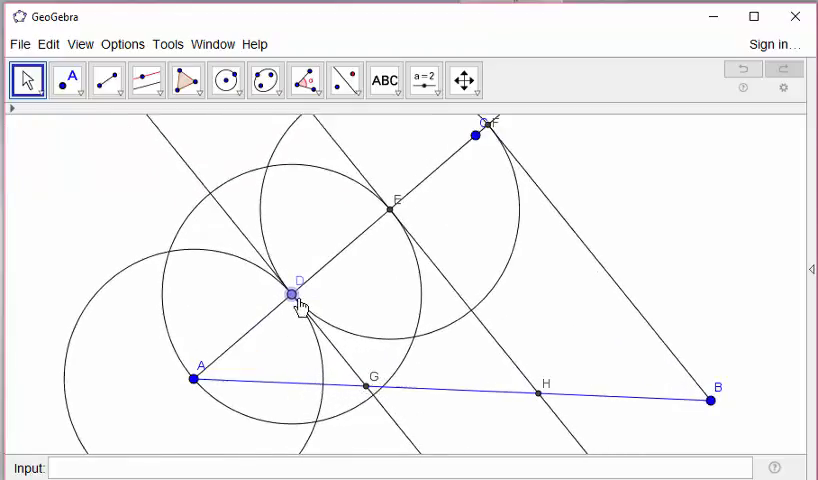
Step: Drag point D to shrink and enlarge the circle steps, confirming the division holds
{"action": "left_click_drag", "start_coordinate": [292, 292], "coordinate": [248, 340]}
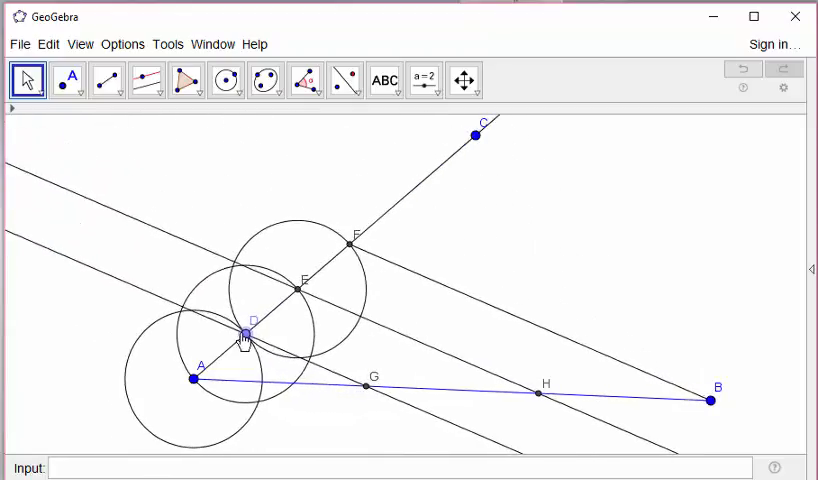
{"action": "left_click_drag", "start_coordinate": [246, 334], "coordinate": [262, 330]}
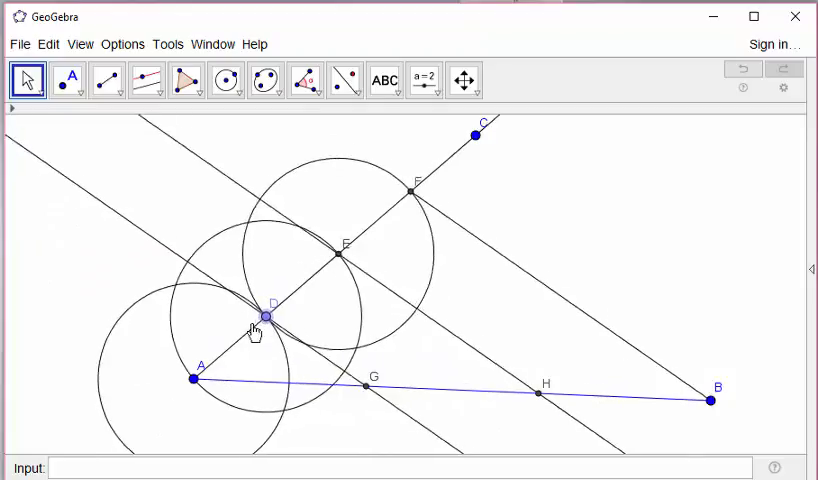
{"action": "left_click_drag", "start_coordinate": [264, 324], "coordinate": [272, 328]}
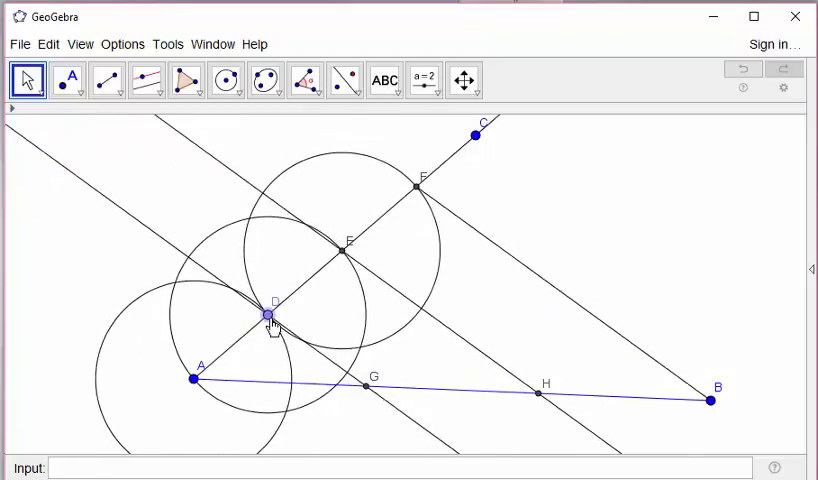
{"action": "left_click_drag", "start_coordinate": [272, 310], "coordinate": [266, 316]}
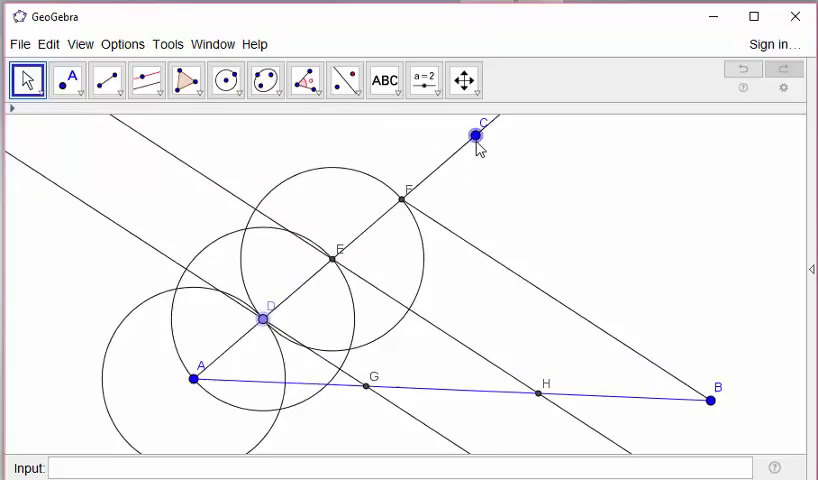
Step: Swing point C through steep and shallow angles, then nudge B, confirming G and H still trisect AB
{"action": "left_click_drag", "start_coordinate": [474, 132], "coordinate": [304, 184]}
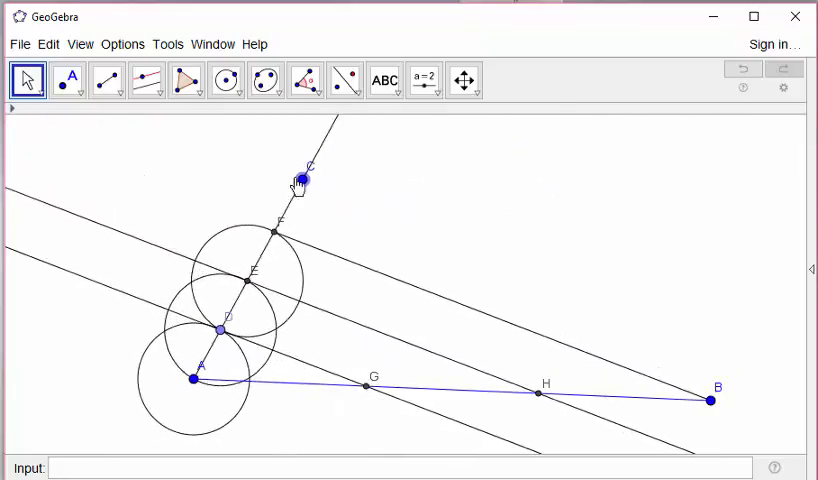
{"action": "left_click_drag", "start_coordinate": [304, 180], "coordinate": [448, 184]}
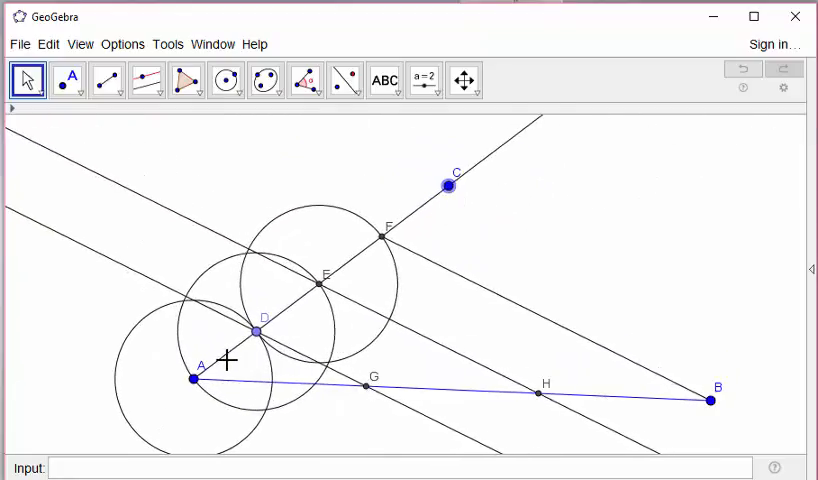
{"action": "left_click_drag", "start_coordinate": [448, 184], "coordinate": [428, 172]}
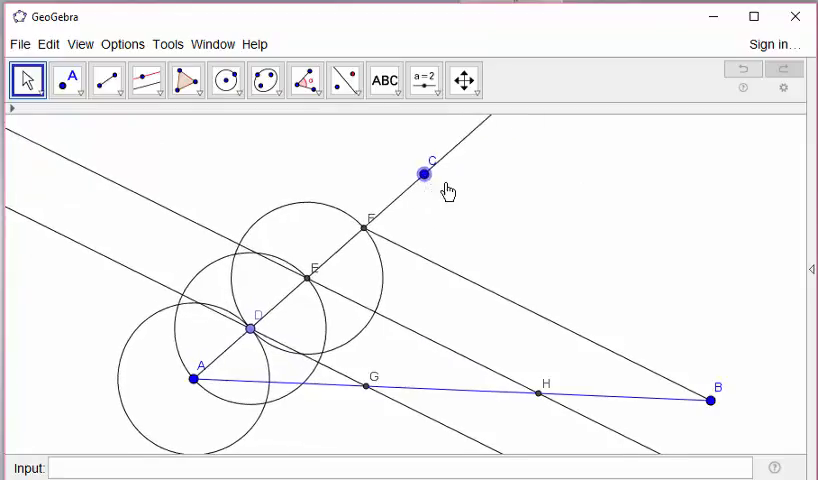
{"action": "left_click_drag", "start_coordinate": [420, 172], "coordinate": [460, 152]}
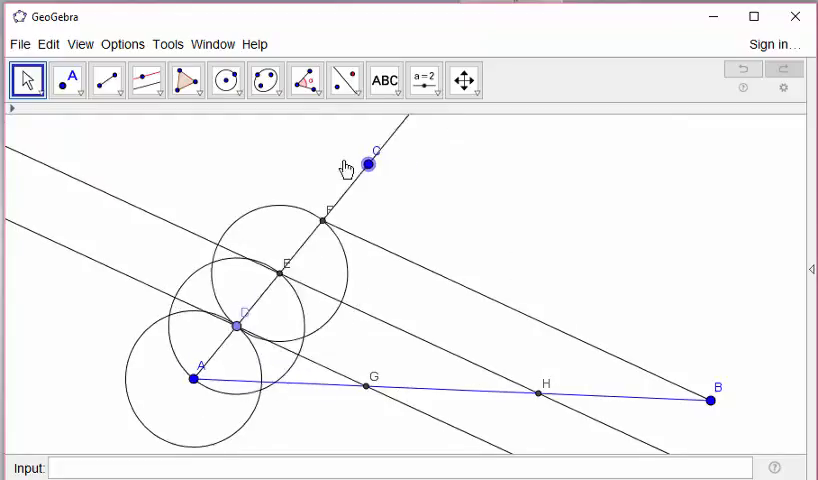
{"action": "left_click_drag", "start_coordinate": [368, 160], "coordinate": [412, 172]}
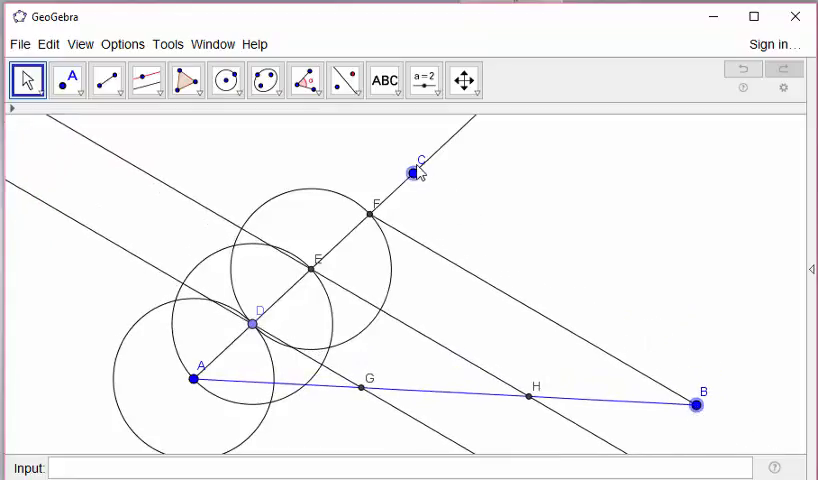
{"action": "left_click_drag", "start_coordinate": [410, 172], "coordinate": [398, 156]}
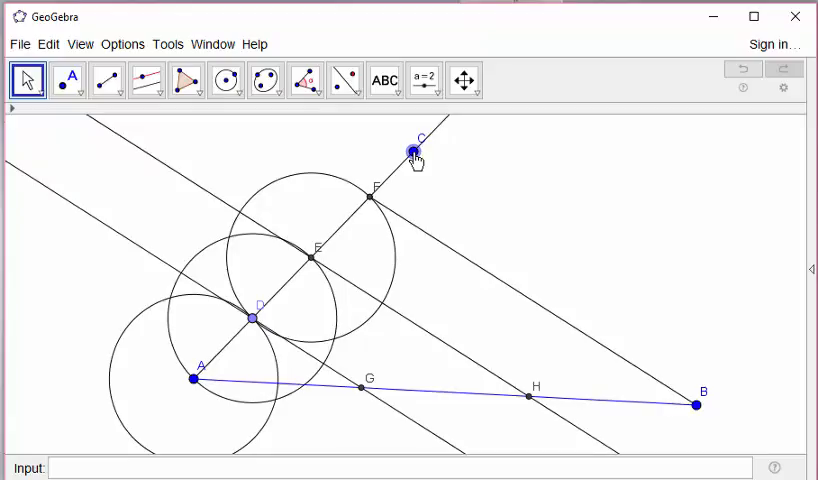
{"action": "mouse_move", "coordinate": [512, 428]}
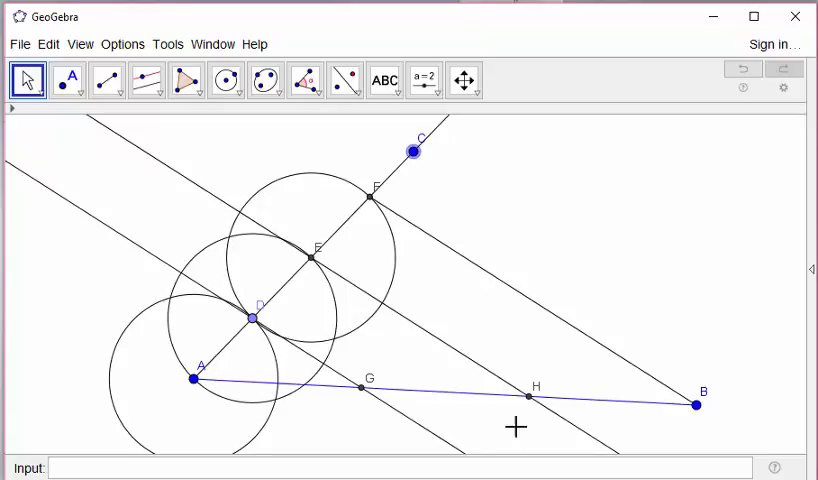